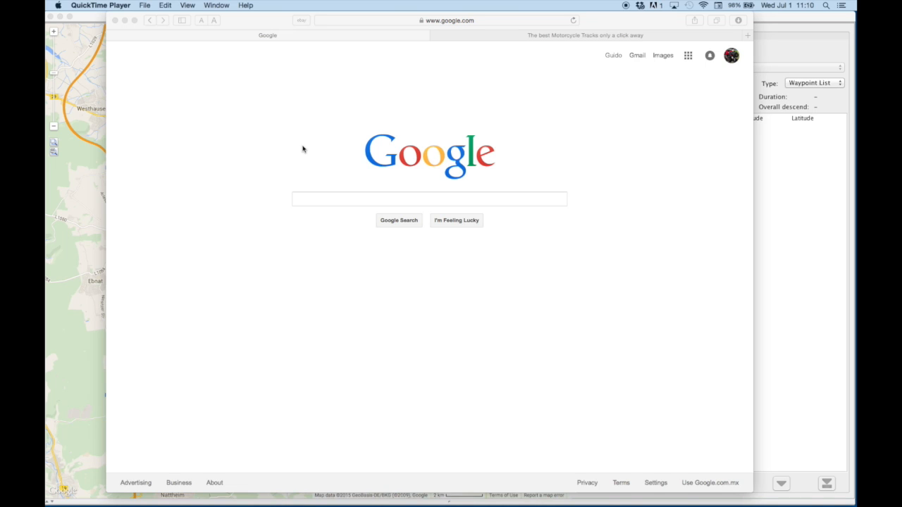
{"action": "mouse_move", "coordinate": [486, 24]}
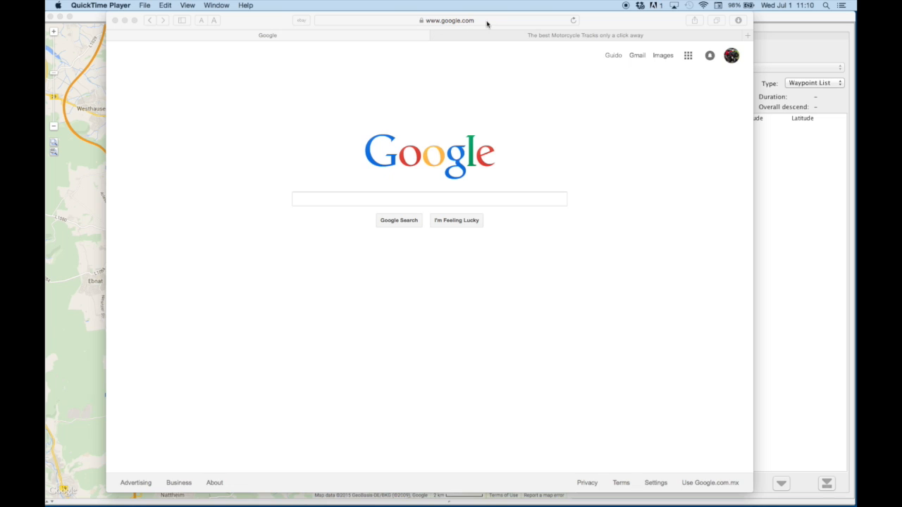
Focus Safari's address bar over the Google home page to enter a new address.
{"action": "left_click", "coordinate": [444, 19]}
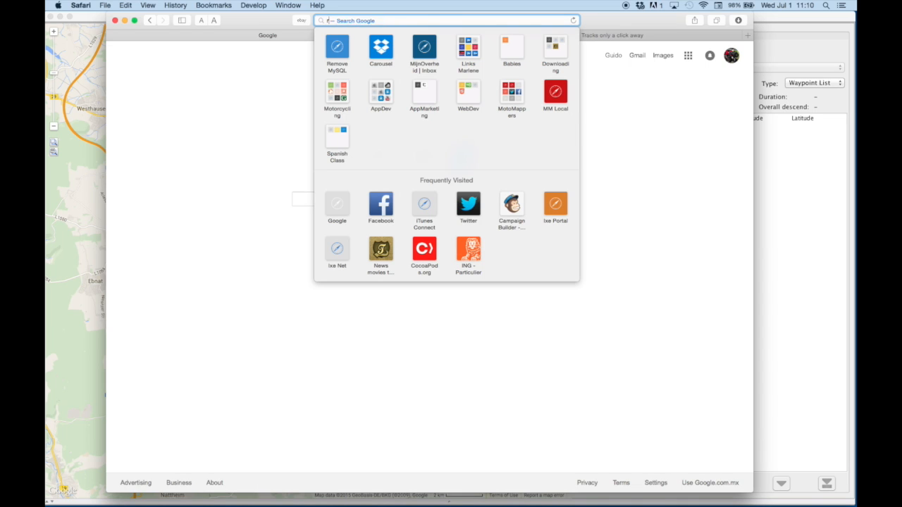
Go to routeconverter.de and switch the site language from German to English.
{"action": "type", "text": "outeconverter.de"}
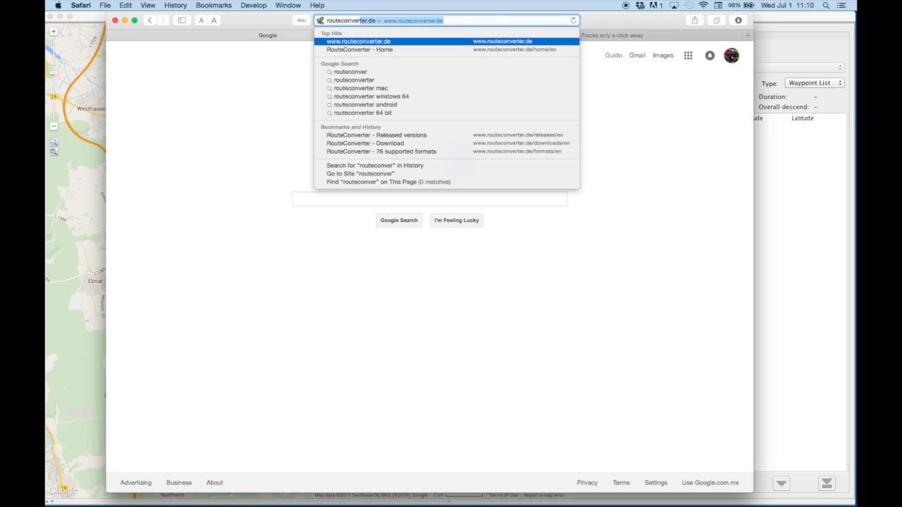
{"action": "mouse_move", "coordinate": [478, 20]}
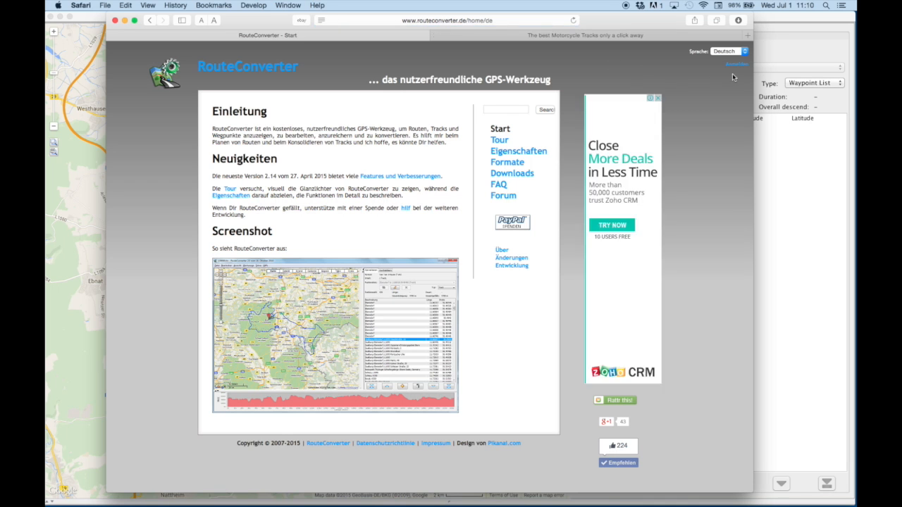
{"action": "left_click", "coordinate": [729, 51]}
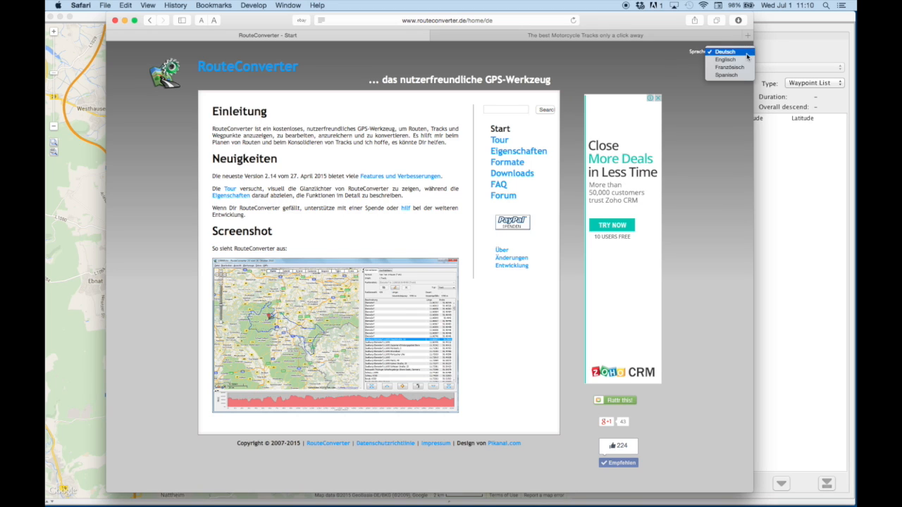
{"action": "left_click", "coordinate": [724, 59]}
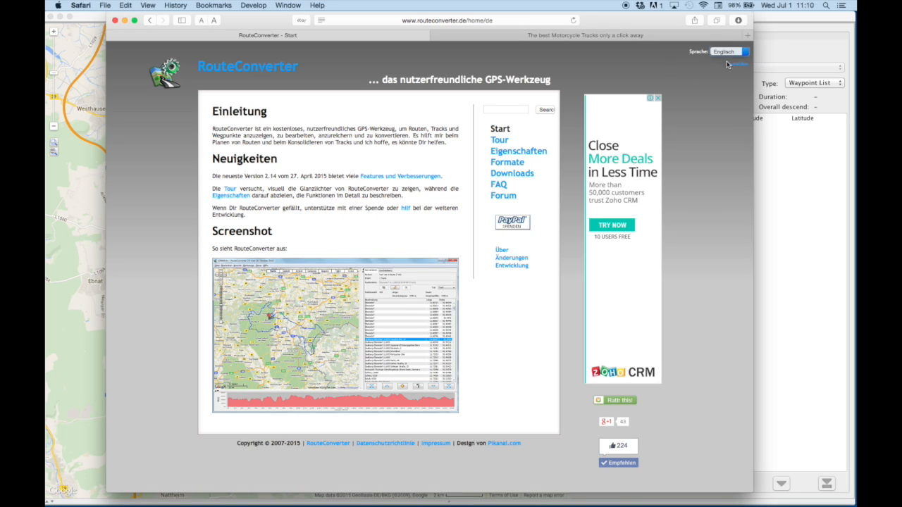
{"action": "left_click", "coordinate": [729, 51]}
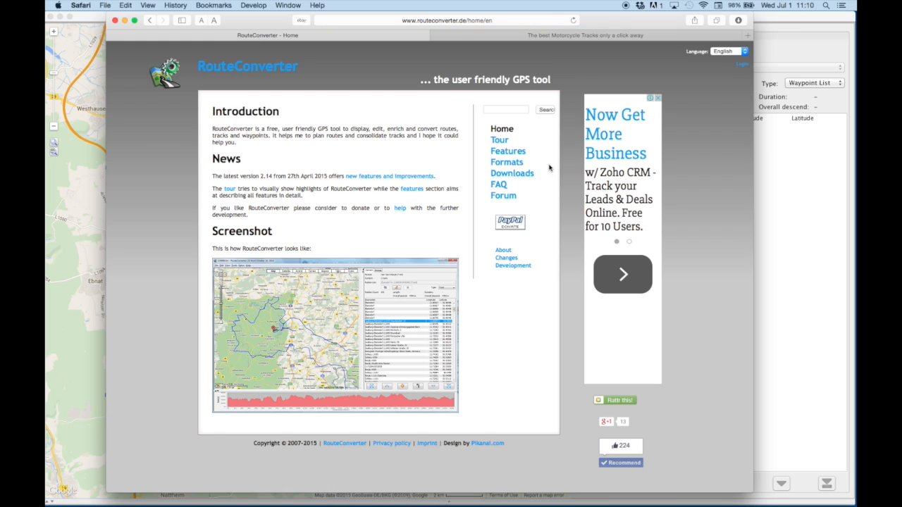
Go through Downloads to the Release page listing stable Windows, Linux and Mac versions.
{"action": "left_click", "coordinate": [512, 173]}
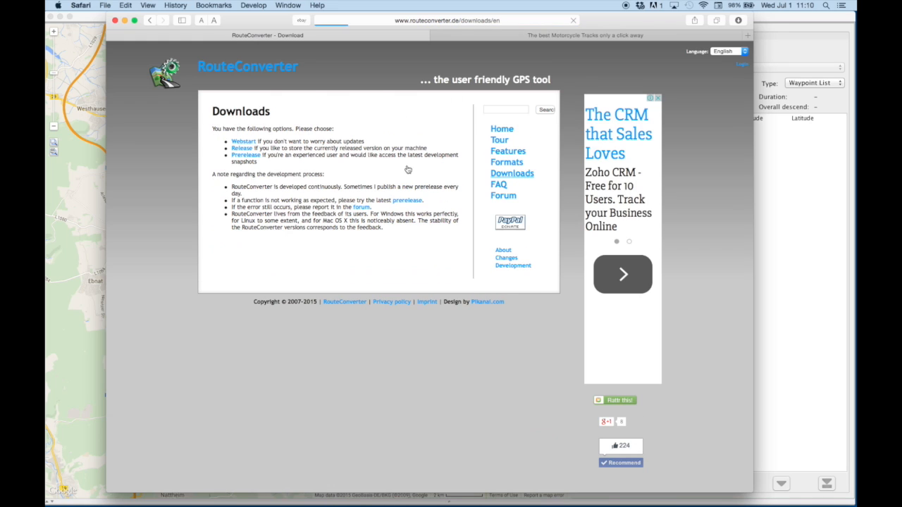
{"action": "left_click", "coordinate": [241, 148]}
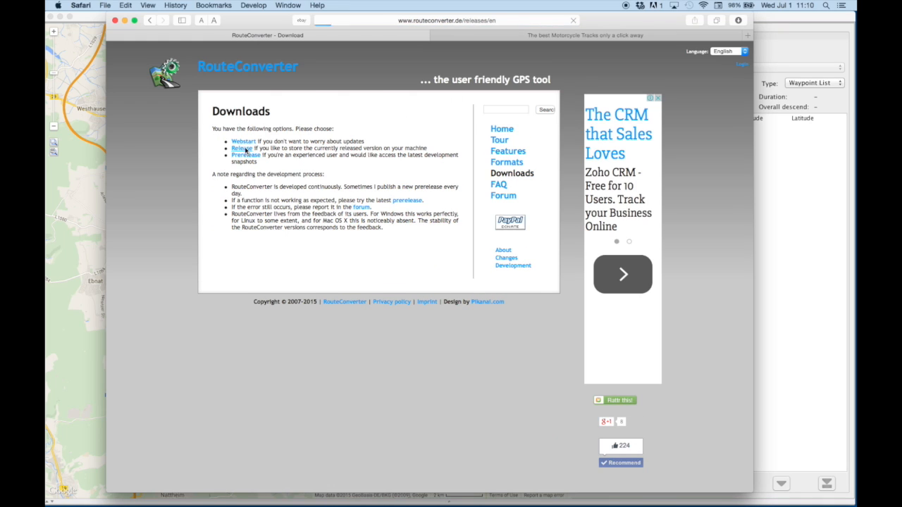
{"action": "left_click", "coordinate": [244, 148]}
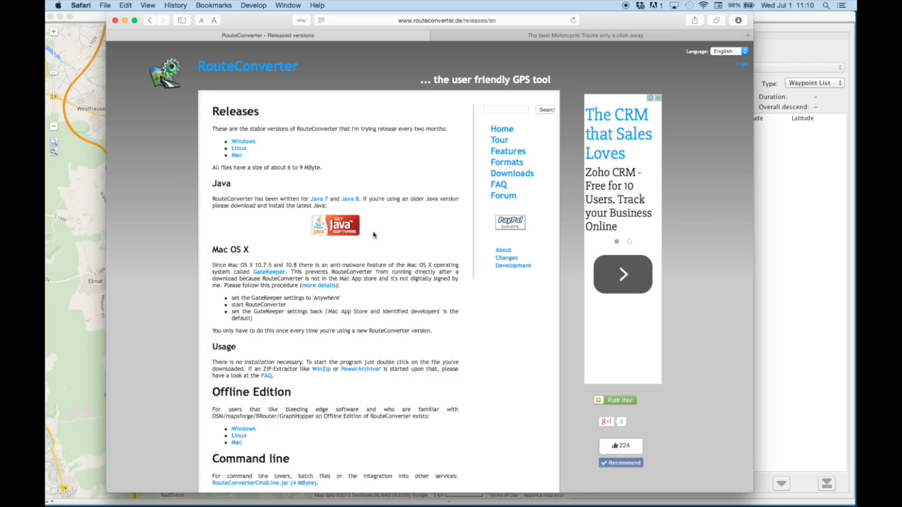
{"action": "mouse_move", "coordinate": [361, 219]}
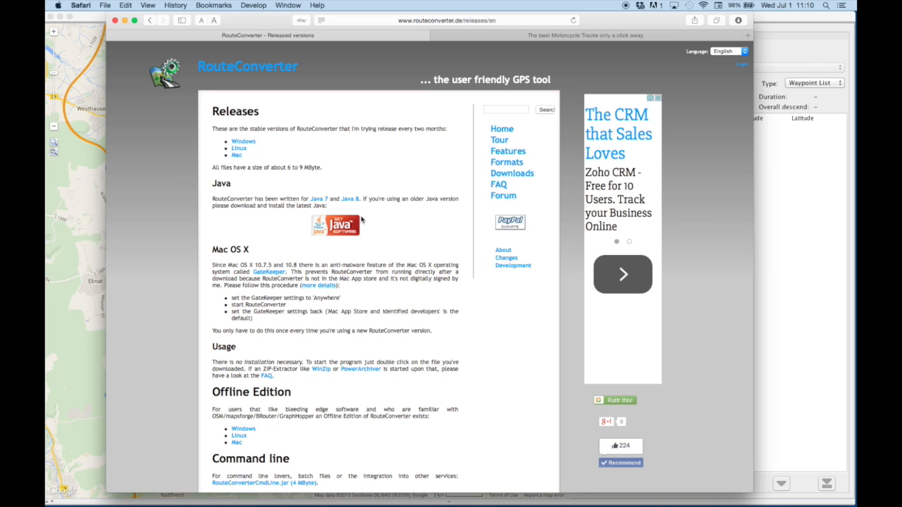
{"action": "mouse_move", "coordinate": [127, 26]}
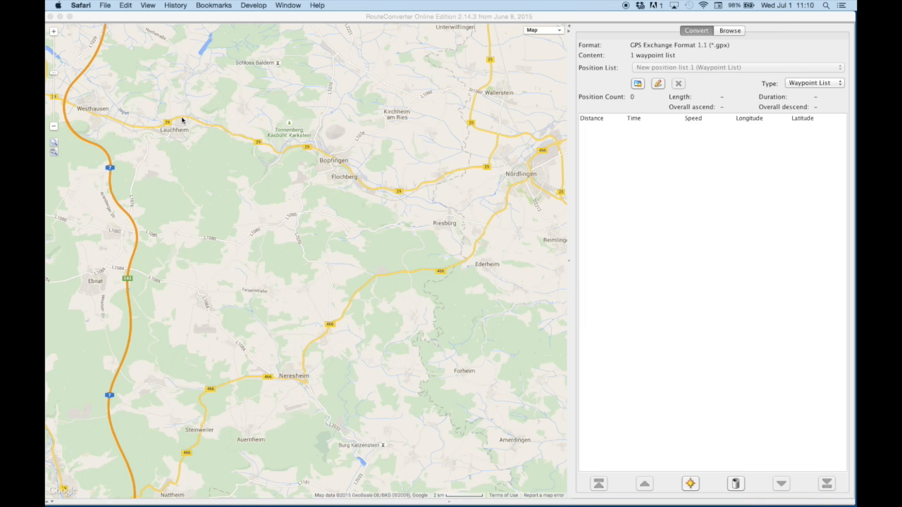
{"action": "mouse_move", "coordinate": [375, 141]}
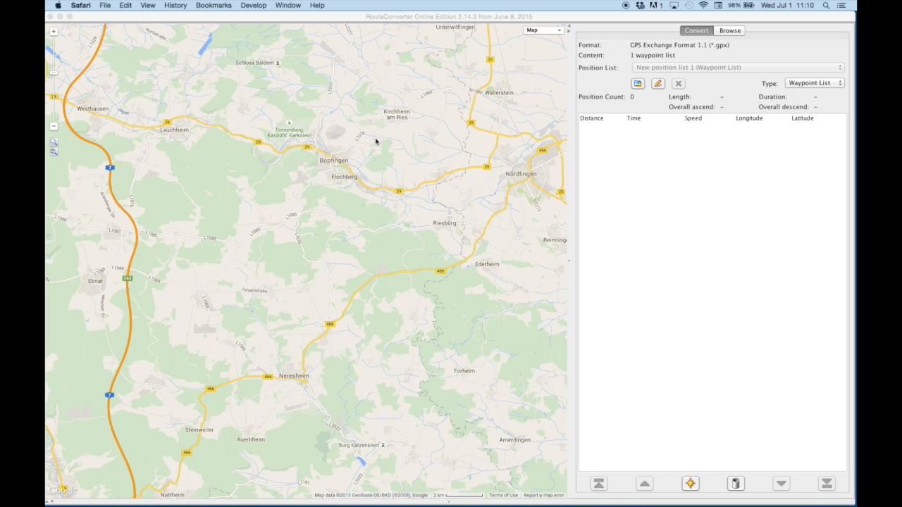
Bring RouteConverter to the front and set the empty list's type to Route.
{"action": "left_click", "coordinate": [377, 19]}
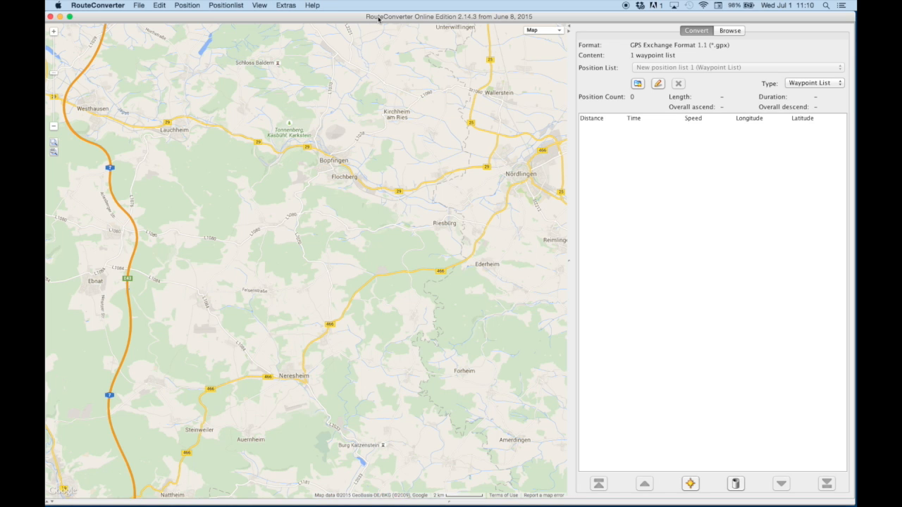
{"action": "mouse_move", "coordinate": [221, 318]}
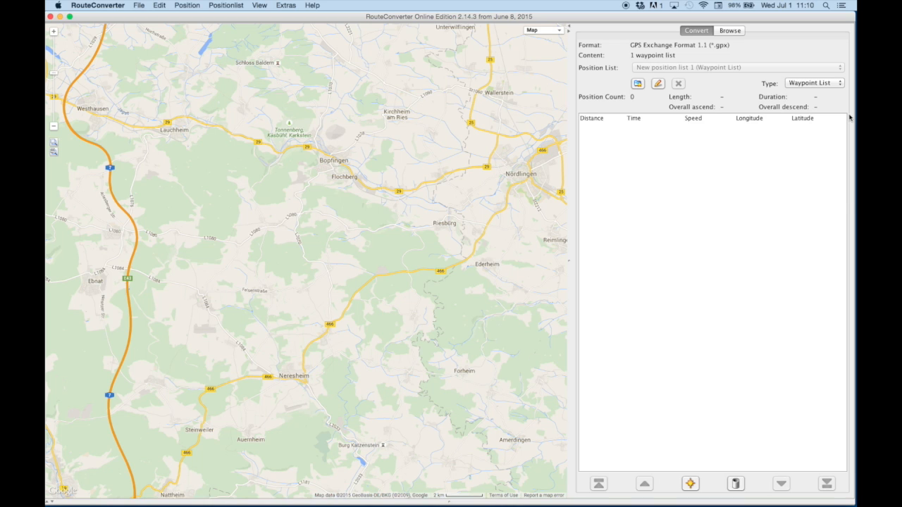
{"action": "mouse_move", "coordinate": [745, 145]}
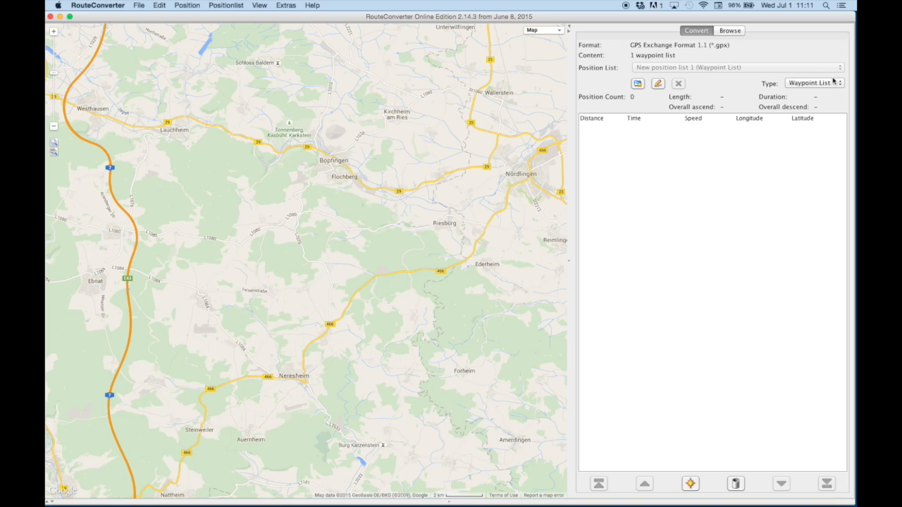
{"action": "left_click", "coordinate": [813, 83]}
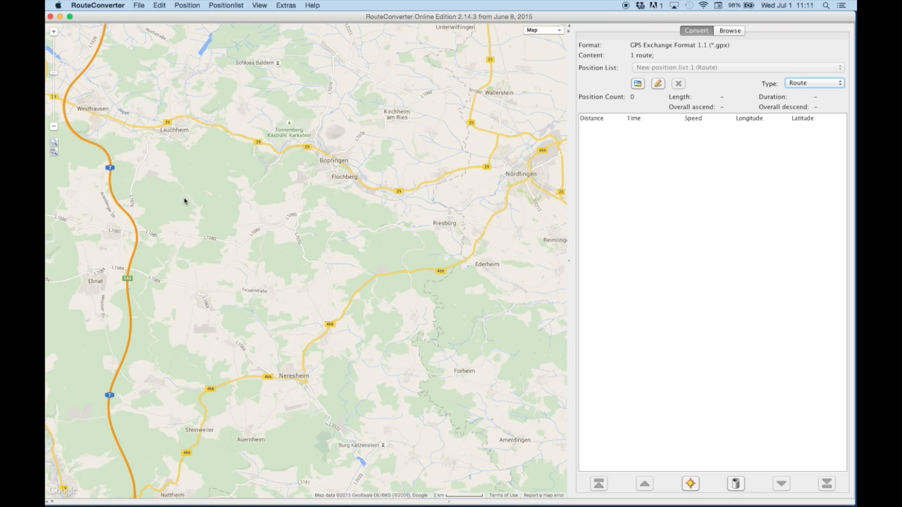
{"action": "mouse_move", "coordinate": [146, 158]}
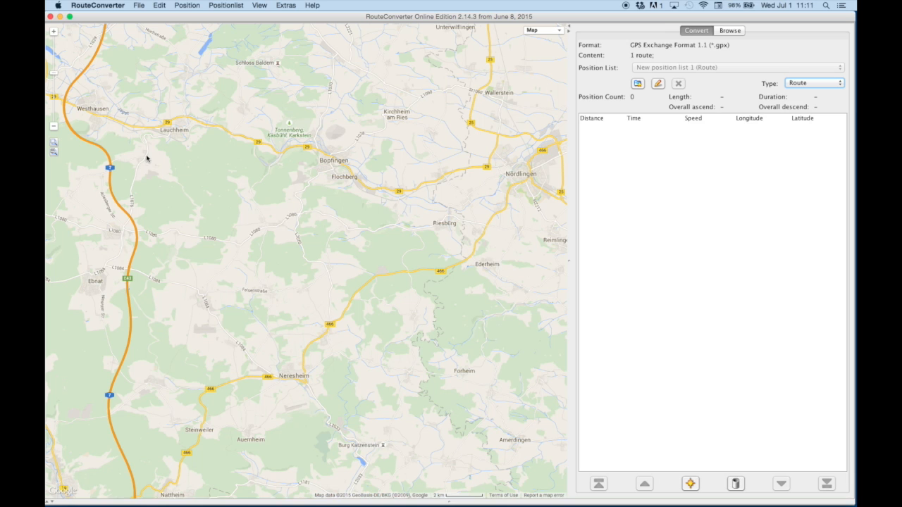
Insert four route positions on the map south of Lauchheim, totalling 9432 m.
{"action": "right_click", "coordinate": [147, 159]}
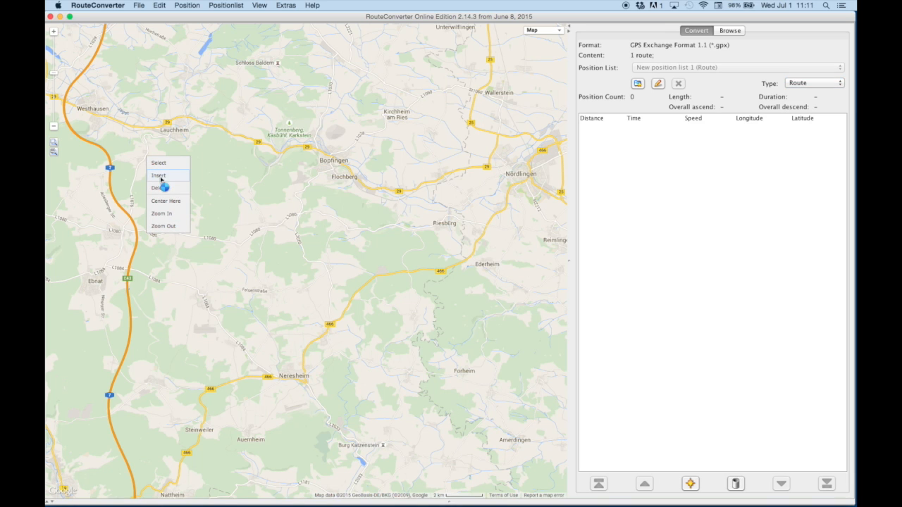
{"action": "left_click", "coordinate": [159, 176]}
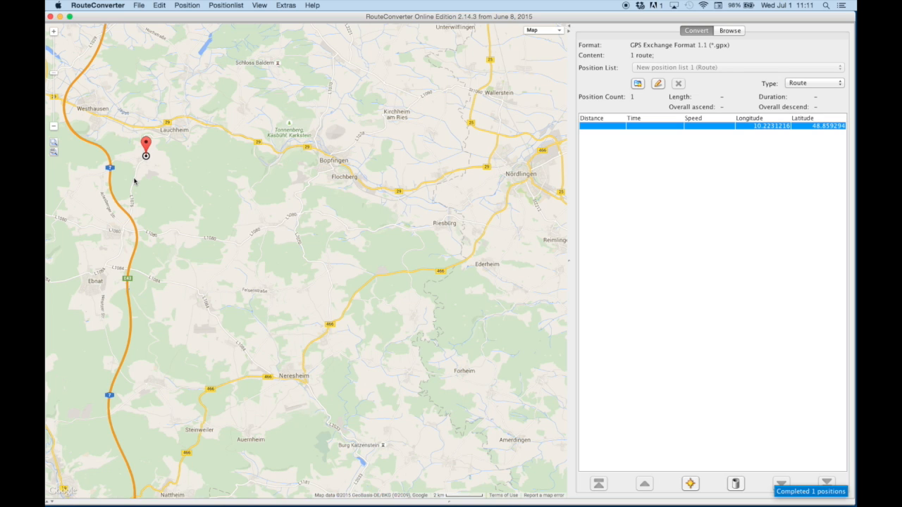
{"action": "right_click", "coordinate": [134, 181]}
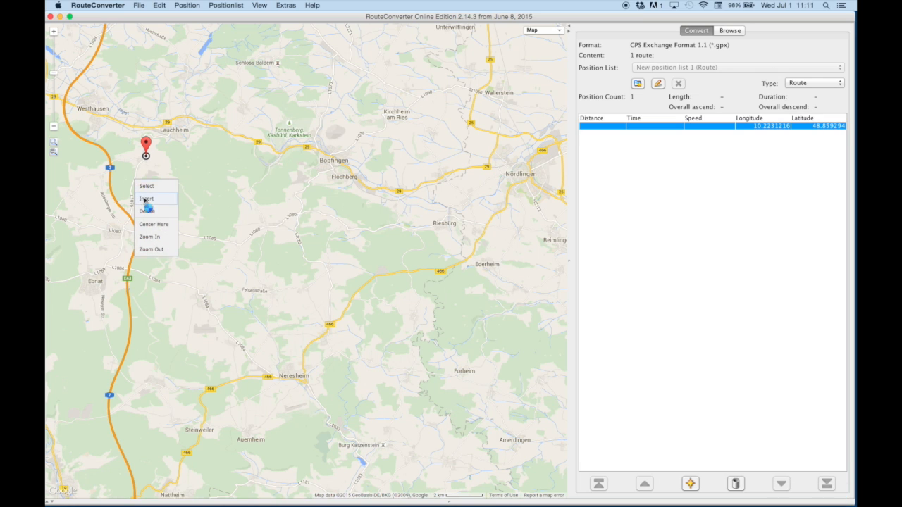
{"action": "left_click", "coordinate": [146, 199]}
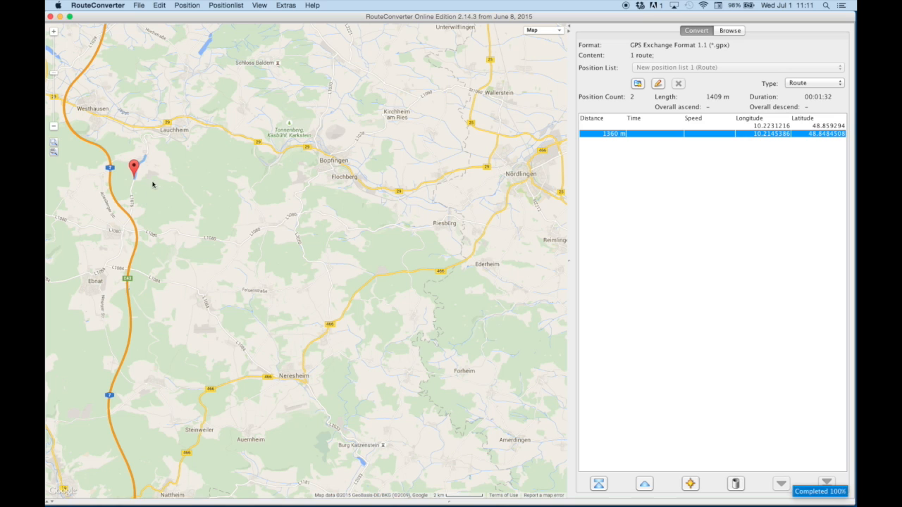
{"action": "mouse_move", "coordinate": [146, 157]}
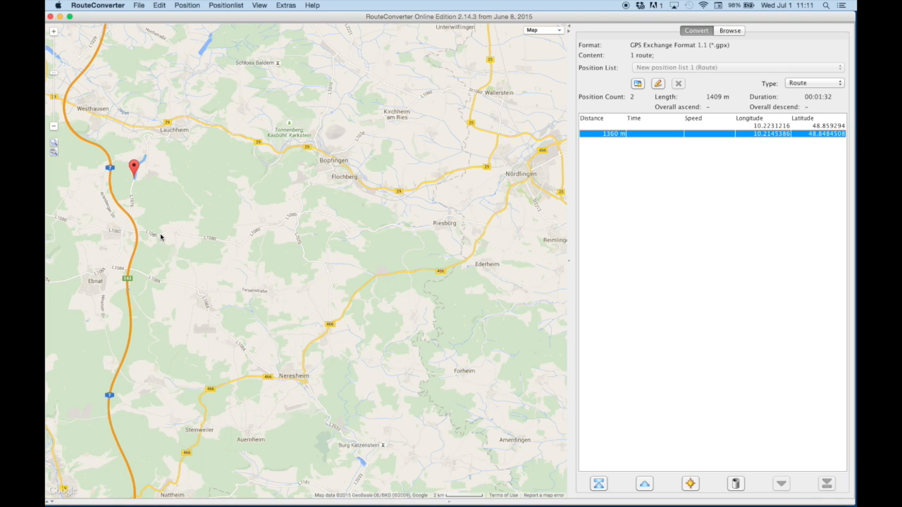
{"action": "right_click", "coordinate": [160, 238]}
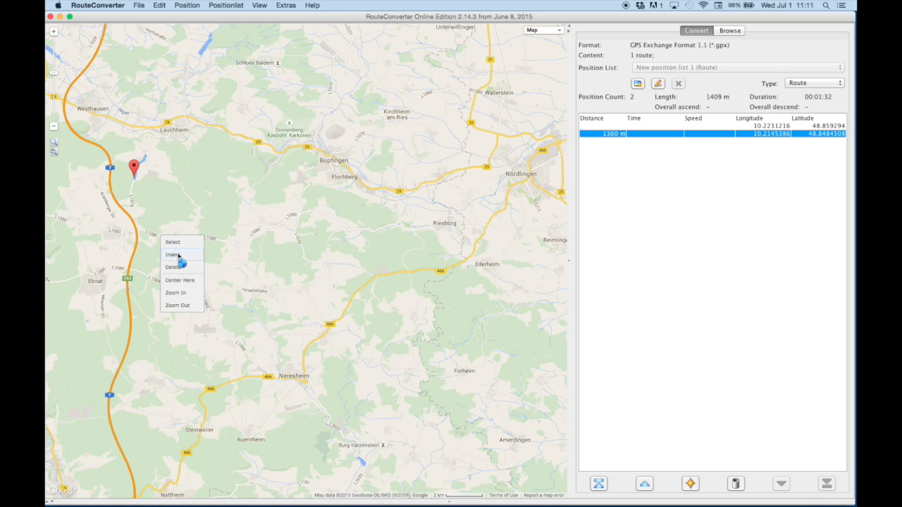
{"action": "left_click", "coordinate": [174, 255]}
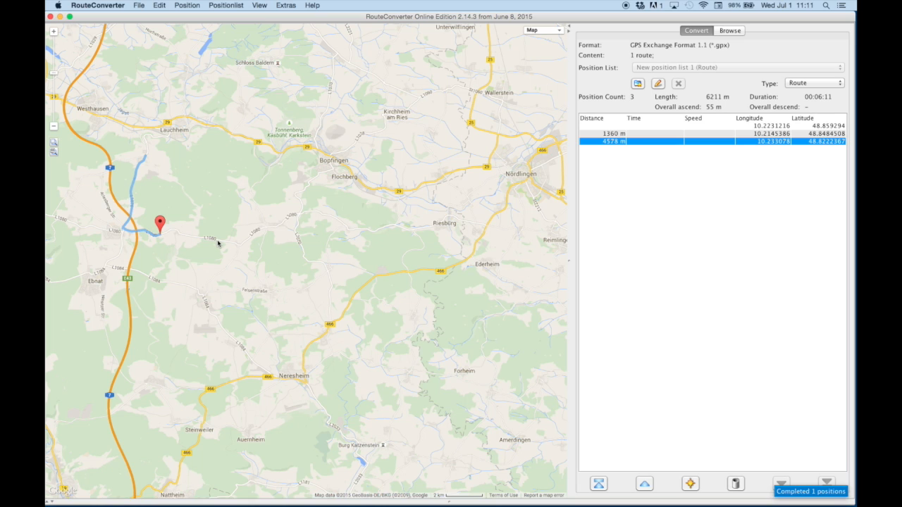
{"action": "right_click", "coordinate": [219, 244]}
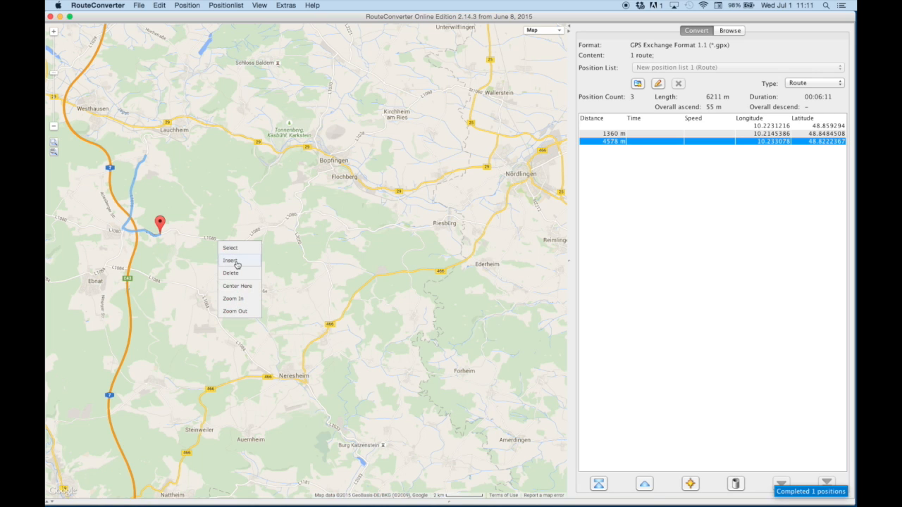
{"action": "left_click", "coordinate": [231, 260]}
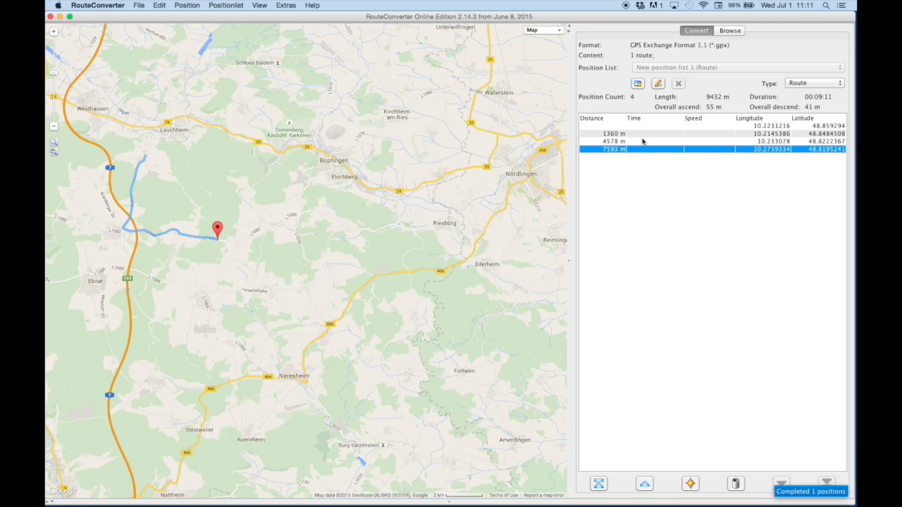
{"action": "mouse_move", "coordinate": [641, 148]}
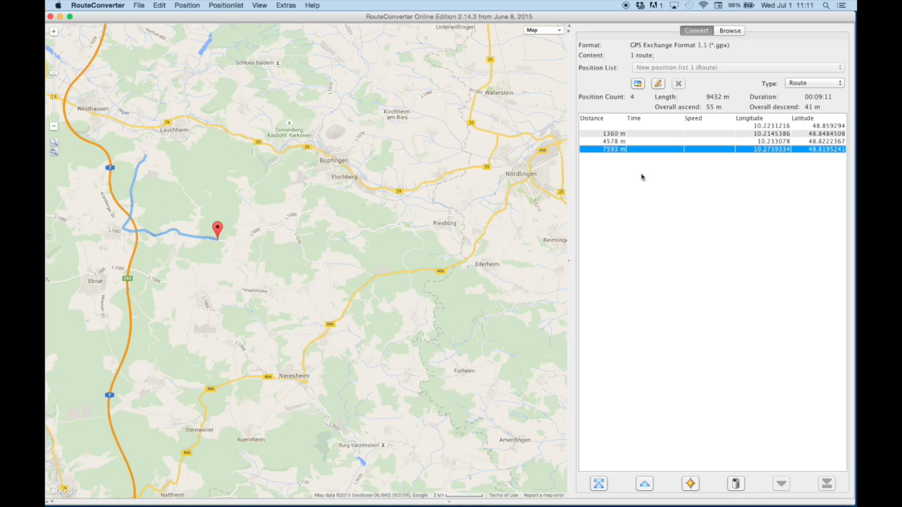
{"action": "mouse_move", "coordinate": [643, 164]}
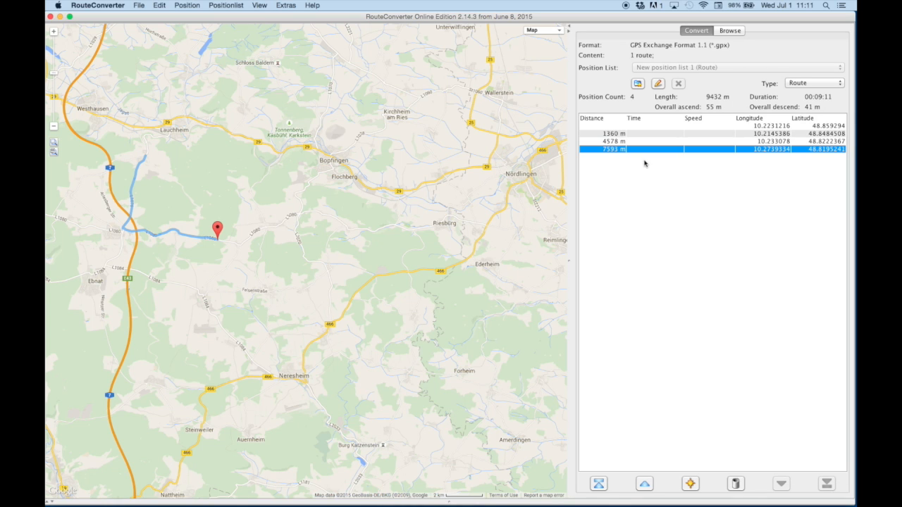
{"action": "mouse_move", "coordinate": [635, 118]}
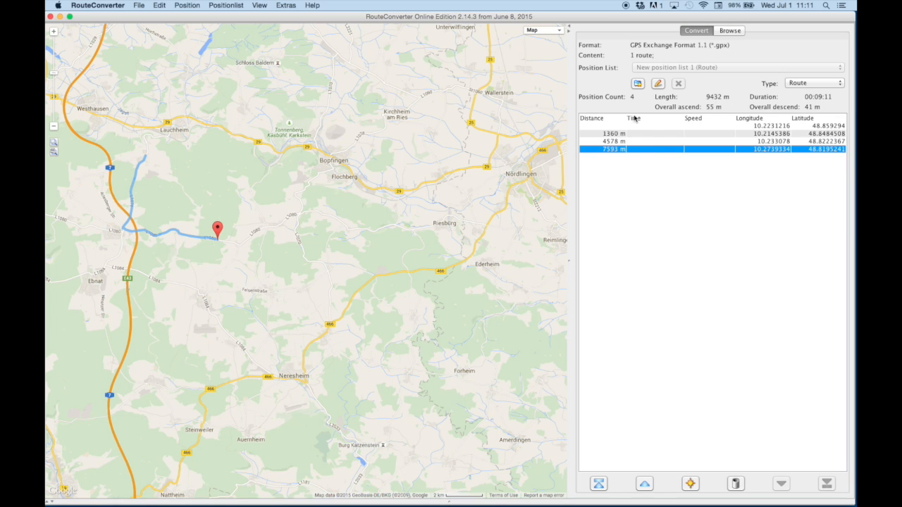
{"action": "mouse_move", "coordinate": [610, 124]}
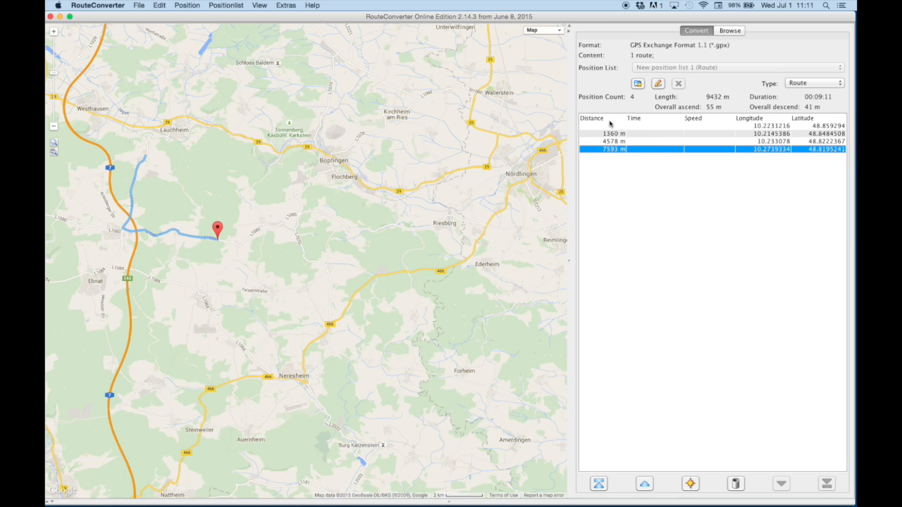
{"action": "mouse_move", "coordinate": [595, 171]}
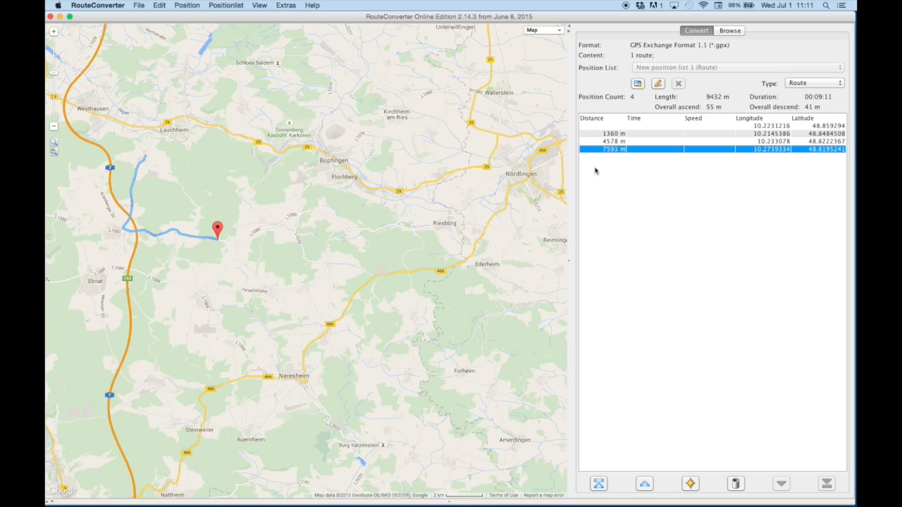
{"action": "mouse_move", "coordinate": [597, 167]}
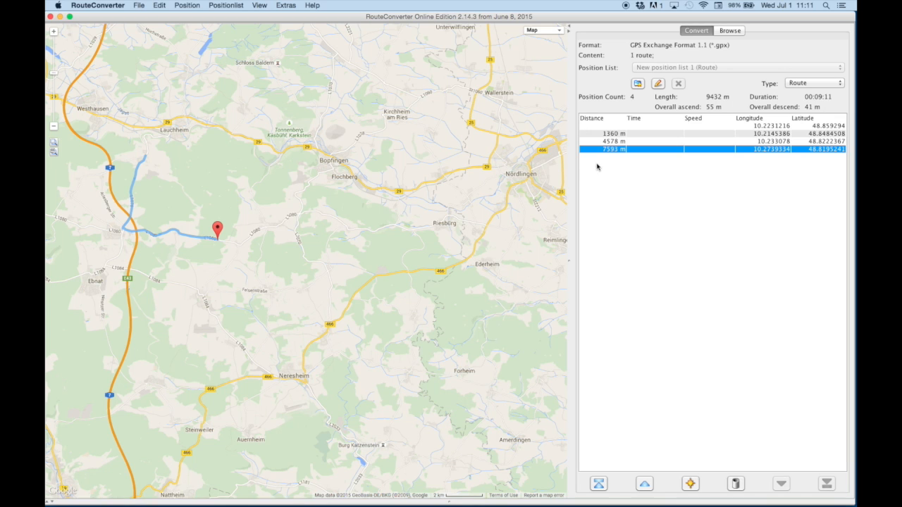
{"action": "mouse_move", "coordinate": [253, 38]}
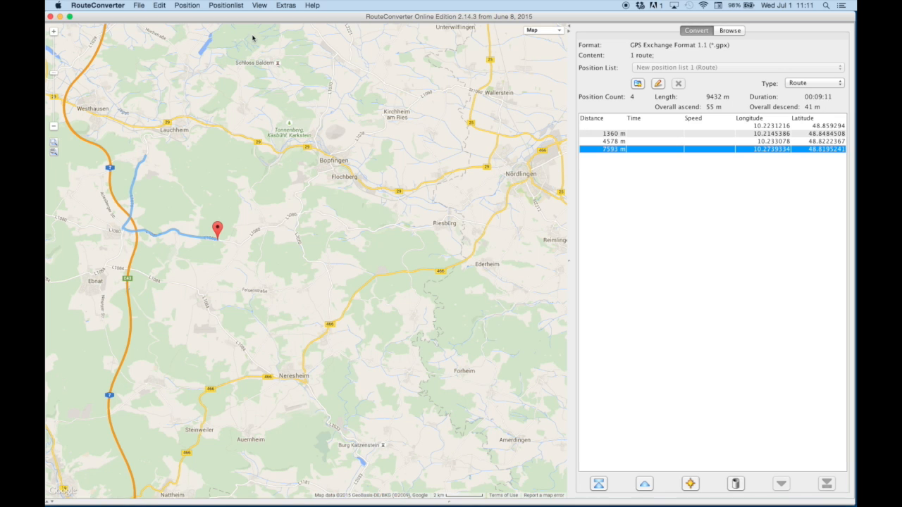
{"action": "mouse_move", "coordinate": [469, 148]}
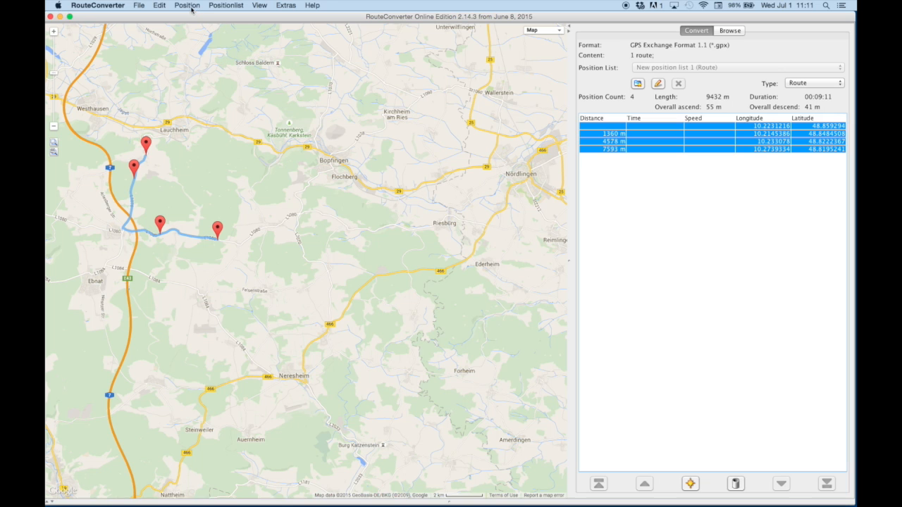
Insert all routing waypoints between the four positions, growing the list to 302 positions.
{"action": "left_click", "coordinate": [187, 5]}
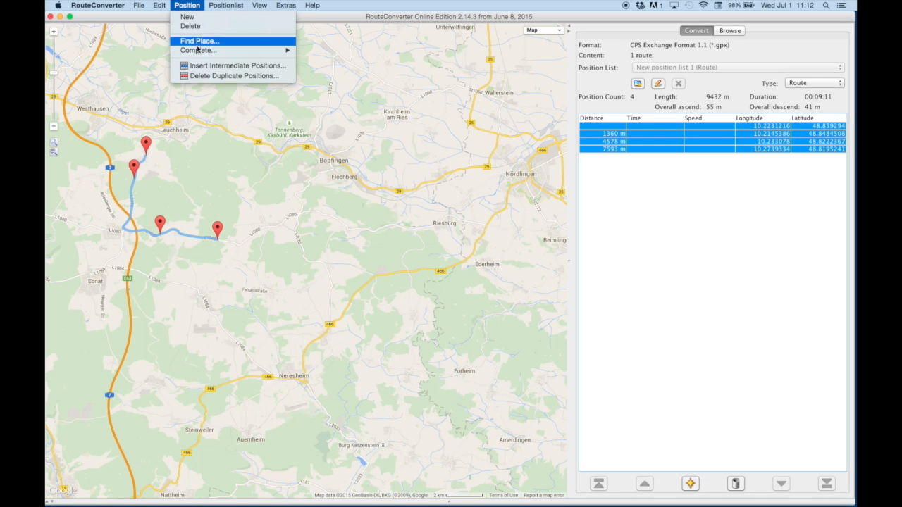
{"action": "left_click", "coordinate": [200, 73]}
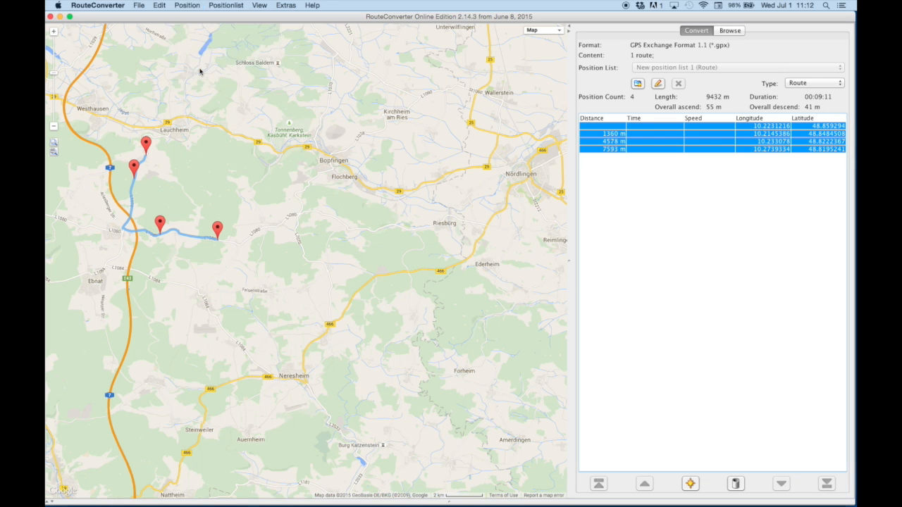
{"action": "left_click", "coordinate": [690, 483]}
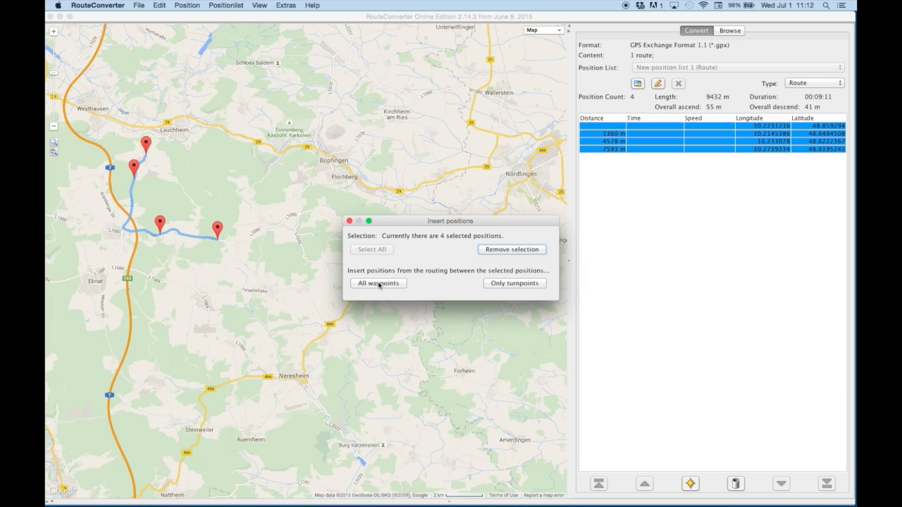
{"action": "mouse_move", "coordinate": [560, 216]}
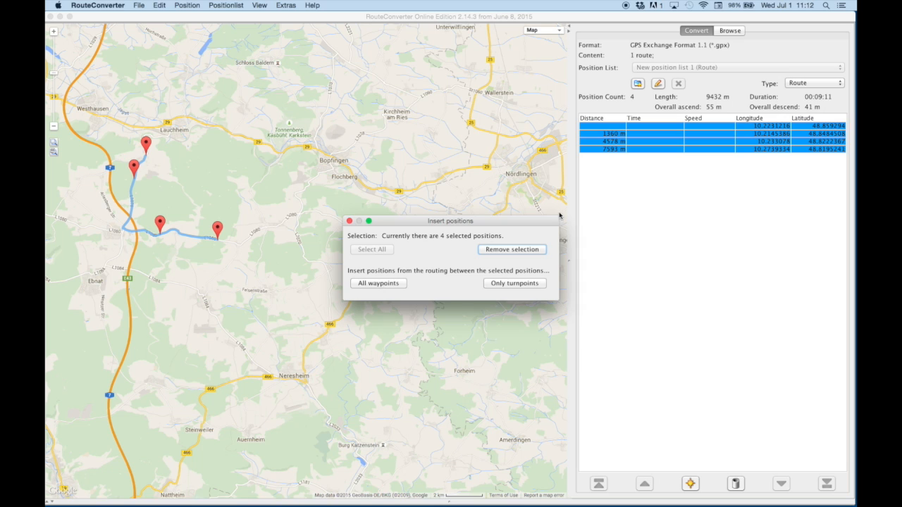
{"action": "mouse_move", "coordinate": [430, 203]}
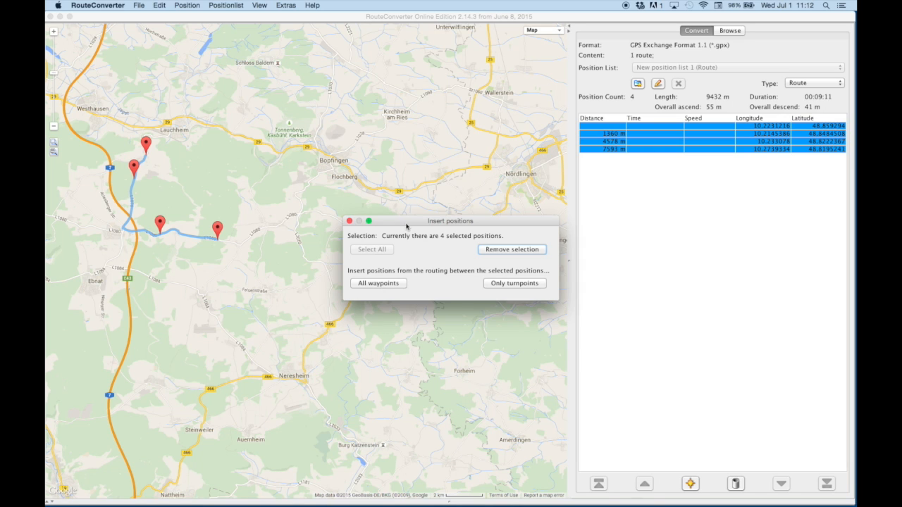
{"action": "mouse_move", "coordinate": [367, 250]}
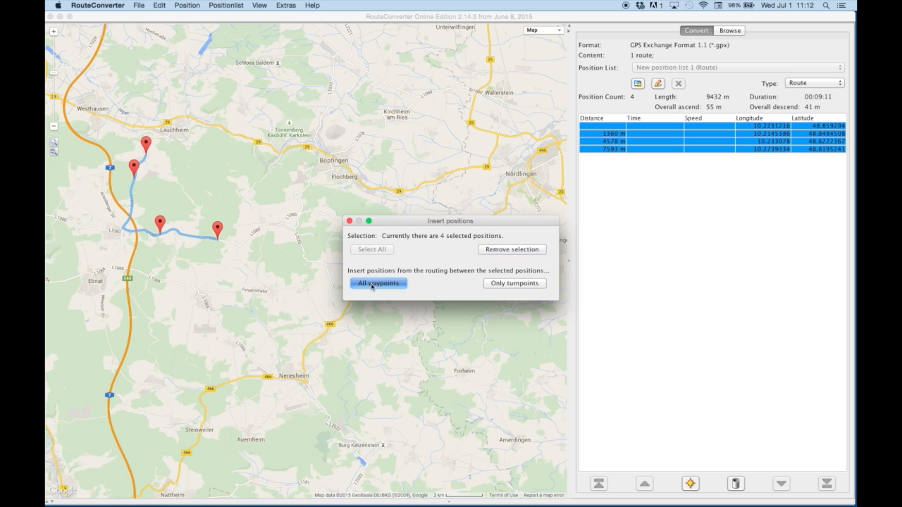
{"action": "left_click", "coordinate": [377, 283]}
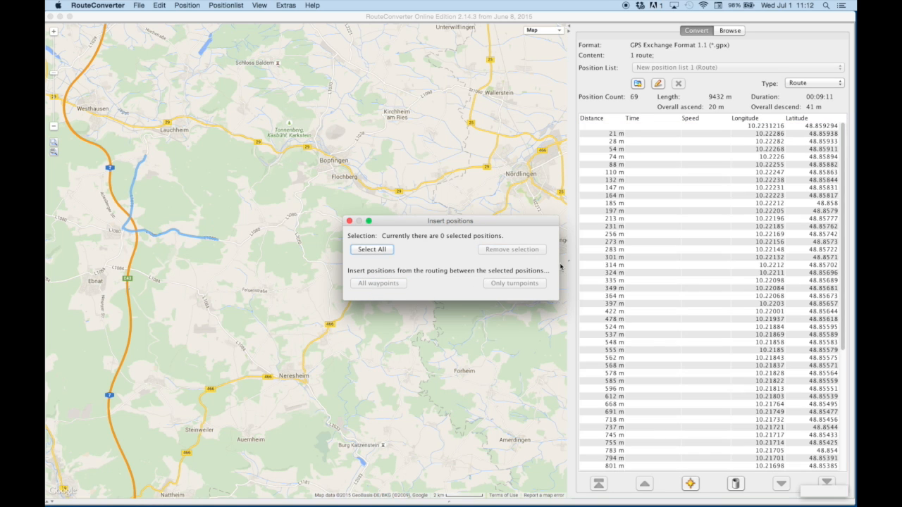
{"action": "left_click", "coordinate": [378, 283]}
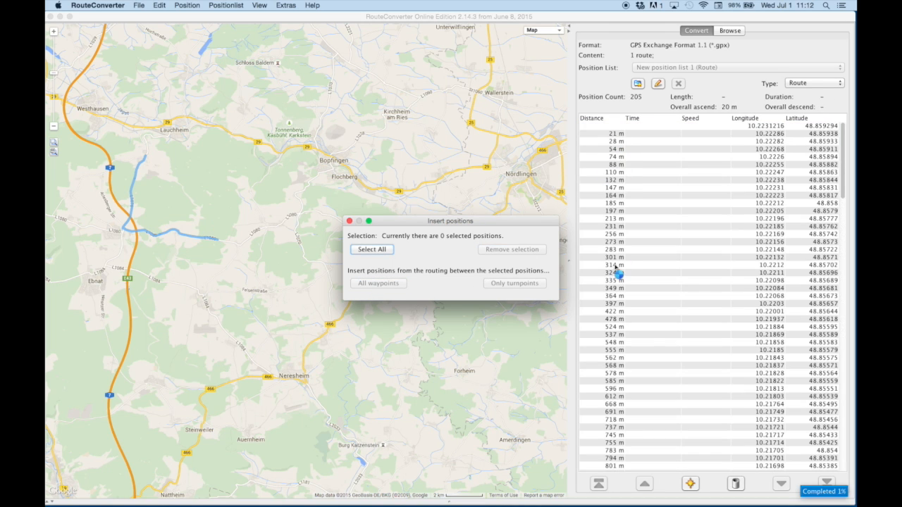
{"action": "left_click", "coordinate": [378, 283]}
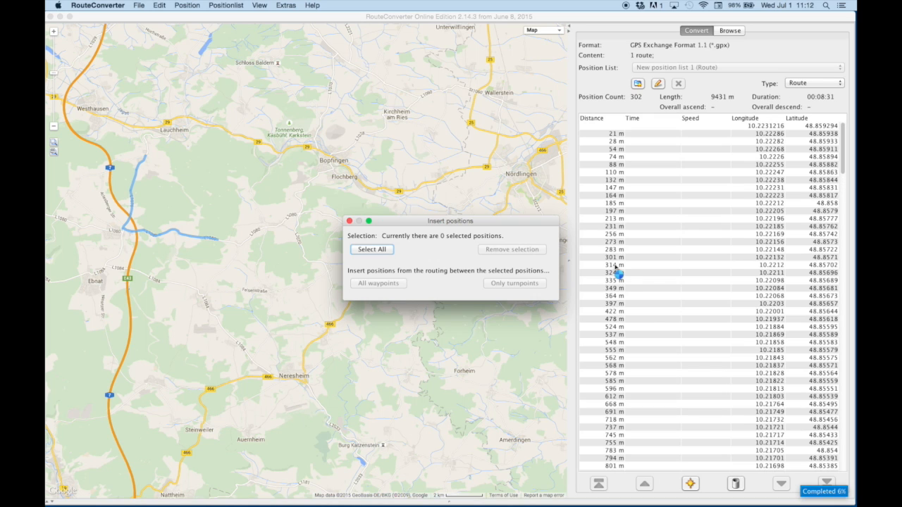
{"action": "mouse_move", "coordinate": [689, 374]}
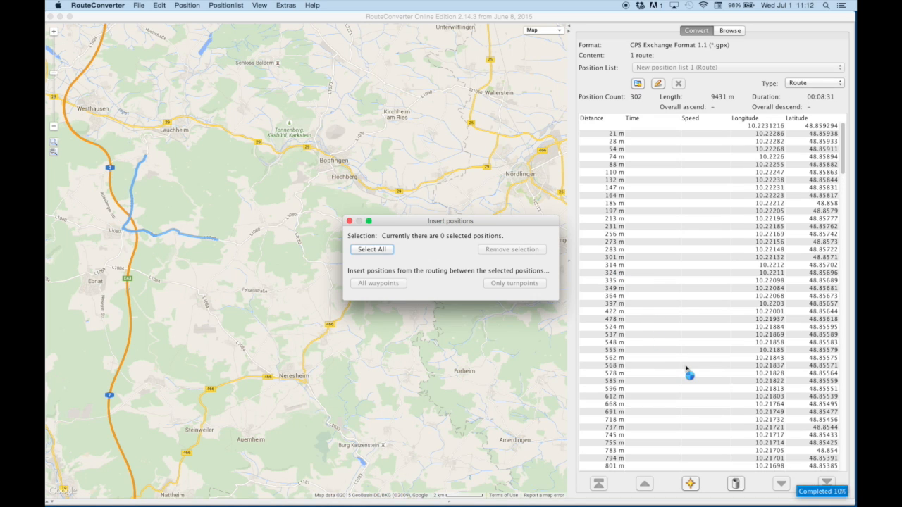
{"action": "mouse_move", "coordinate": [739, 416]}
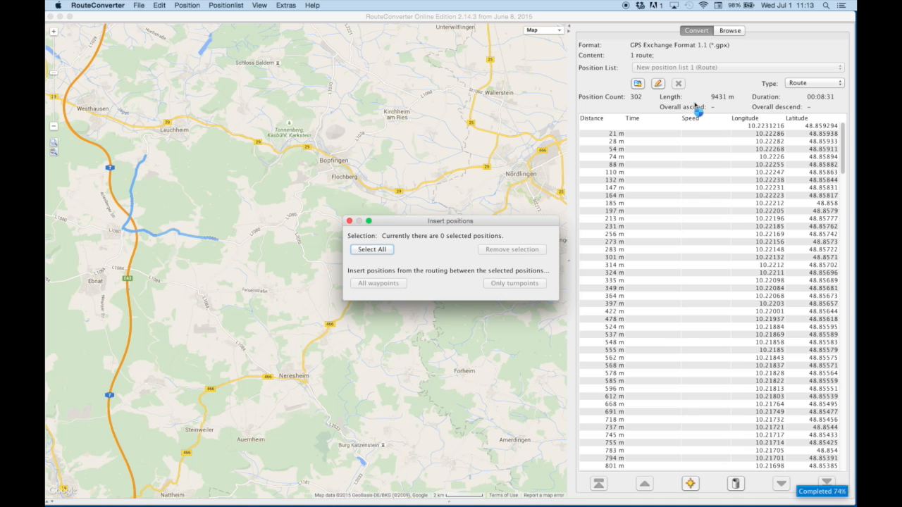
{"action": "mouse_move", "coordinate": [709, 298]}
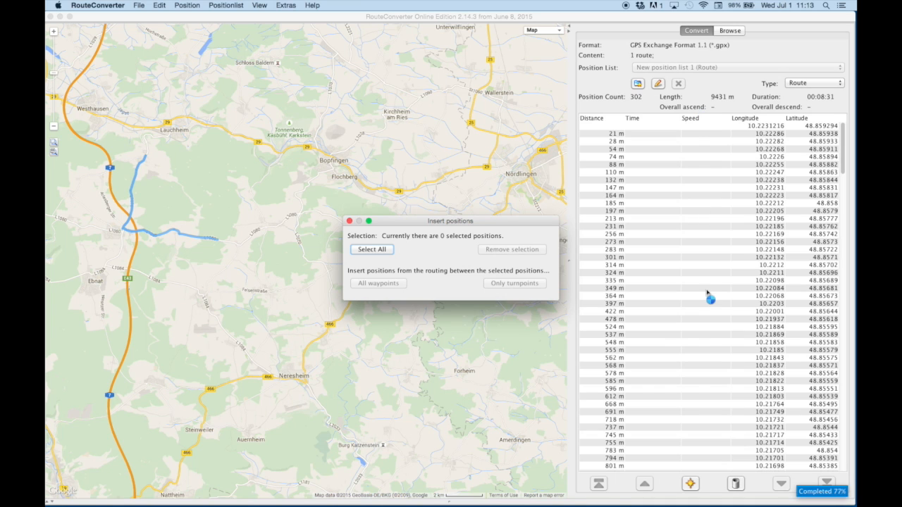
{"action": "mouse_move", "coordinate": [709, 321]}
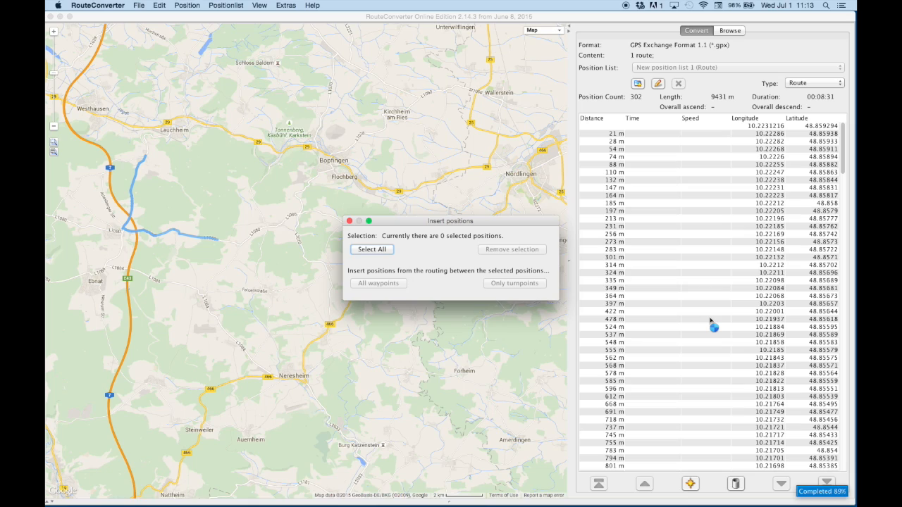
{"action": "scroll", "scroll_direction": "down", "scroll_amount": 3}
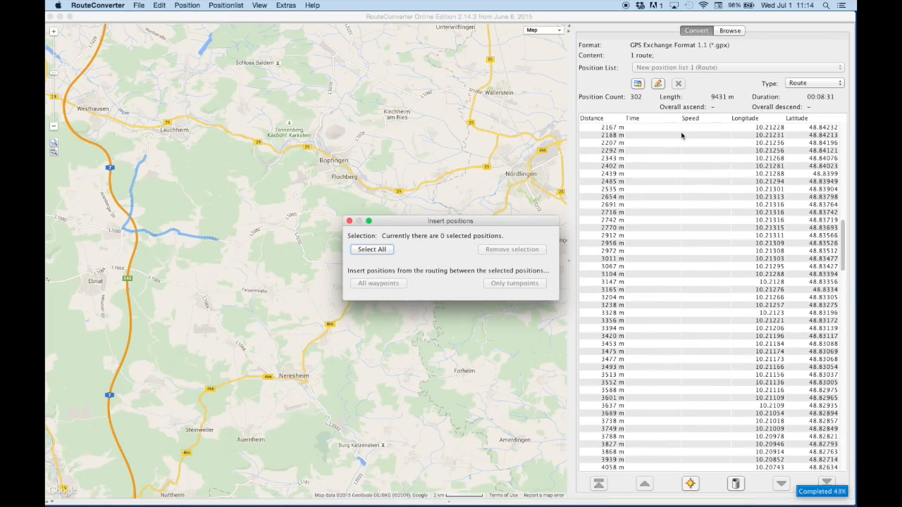
{"action": "scroll", "scroll_direction": "down", "scroll_amount": 3}
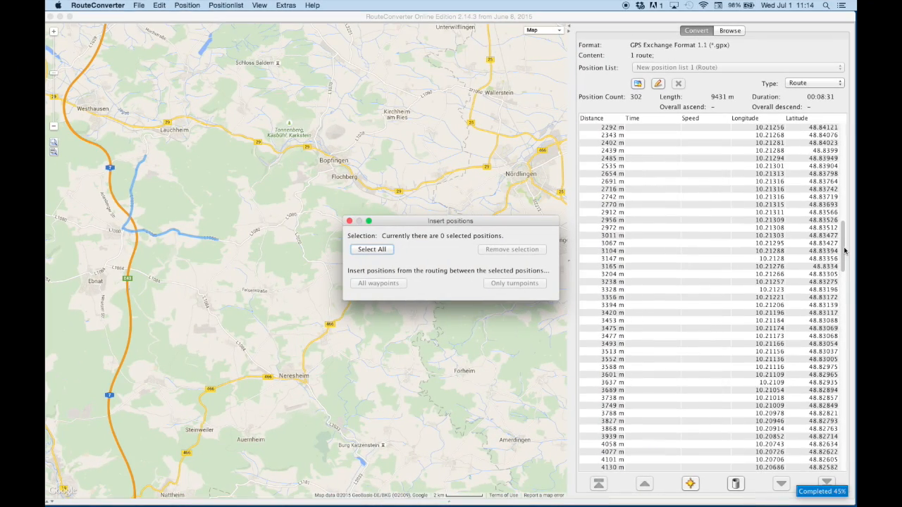
{"action": "scroll", "scroll_direction": "down", "scroll_amount": 3}
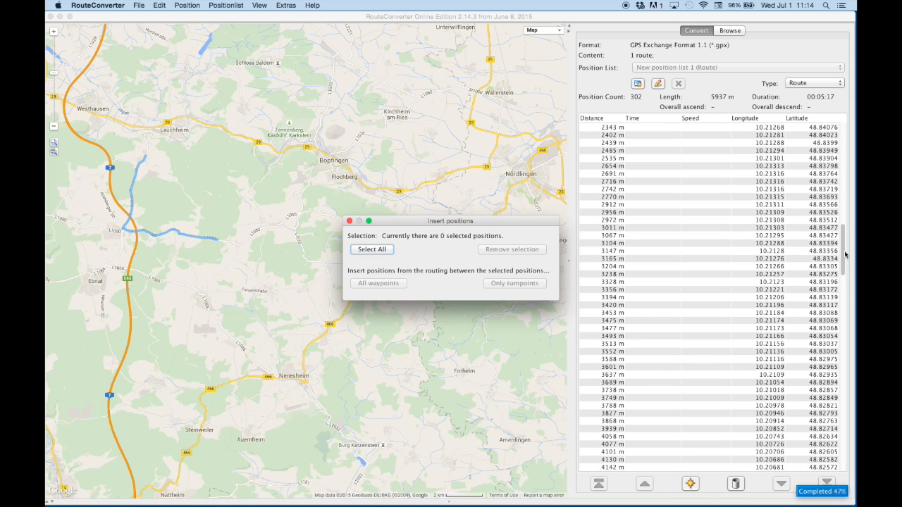
{"action": "scroll", "scroll_direction": "down", "scroll_amount": 3}
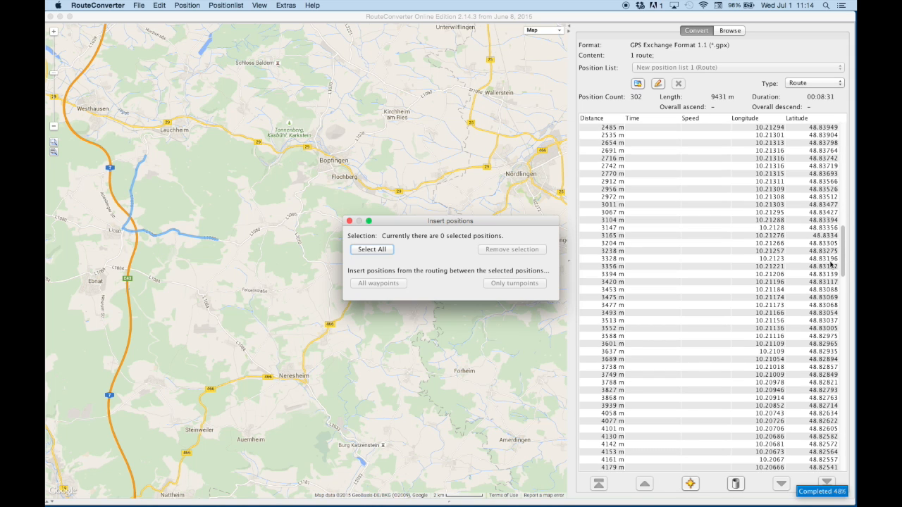
{"action": "scroll", "scroll_direction": "down", "scroll_amount": 3}
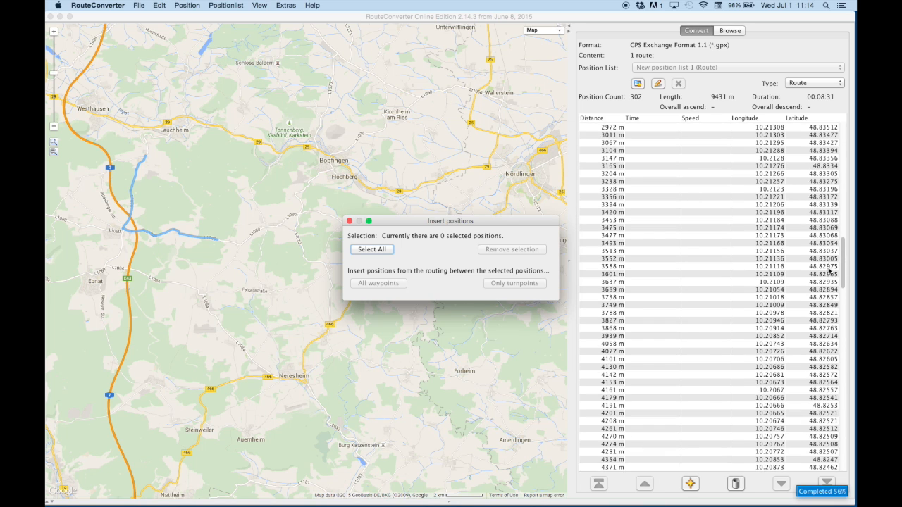
{"action": "scroll", "scroll_direction": "down", "scroll_amount": 3}
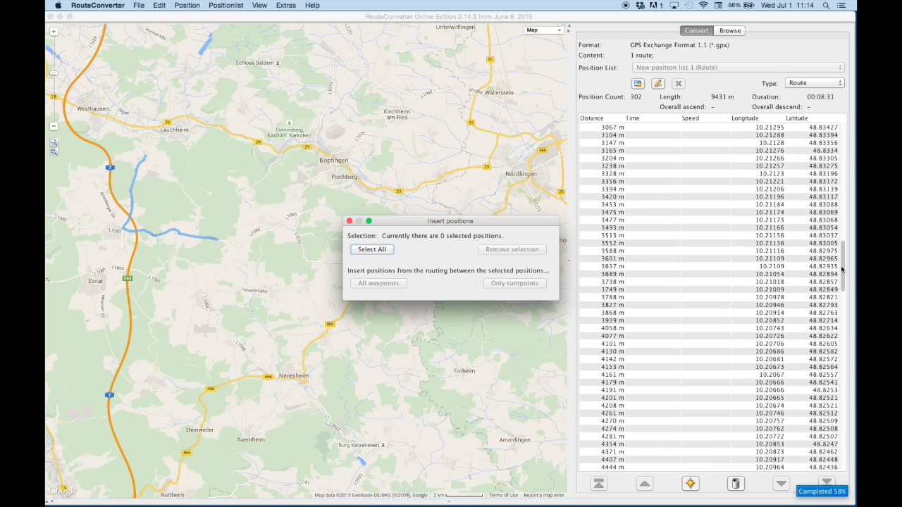
{"action": "scroll", "scroll_direction": "down", "scroll_amount": 3}
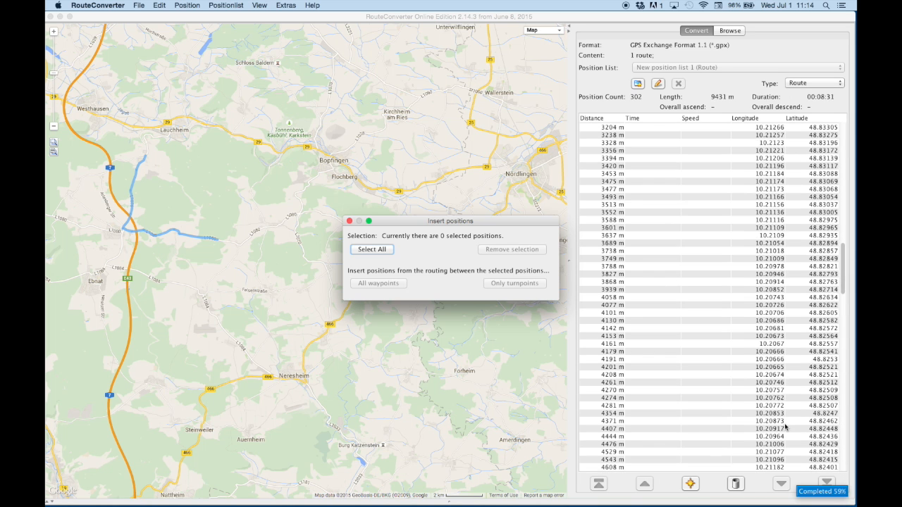
{"action": "scroll", "scroll_direction": "down", "scroll_amount": 3}
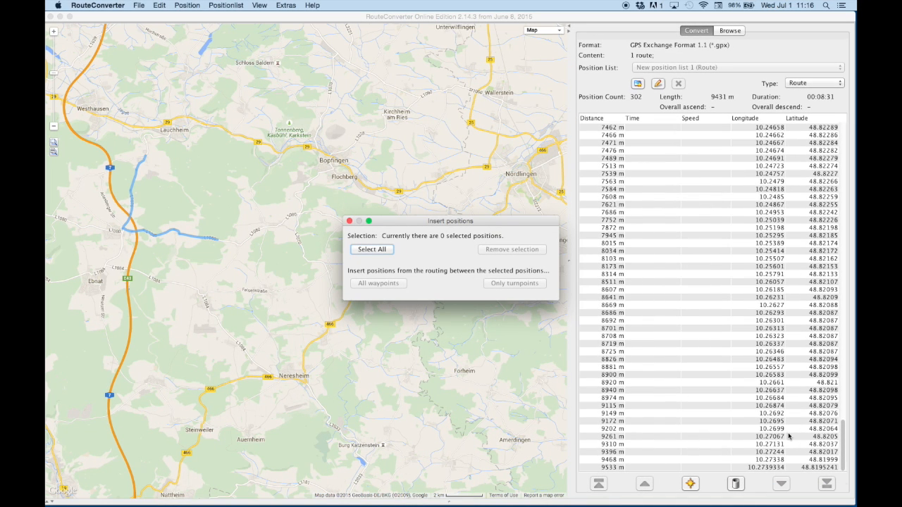
{"action": "mouse_move", "coordinate": [701, 420]}
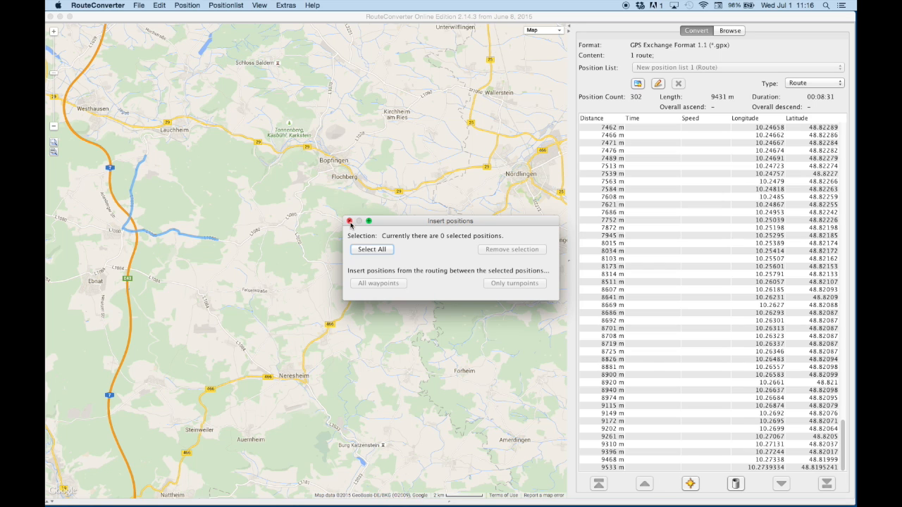
Close the Insert positions dialog and change the list type to Track.
{"action": "left_click", "coordinate": [349, 221]}
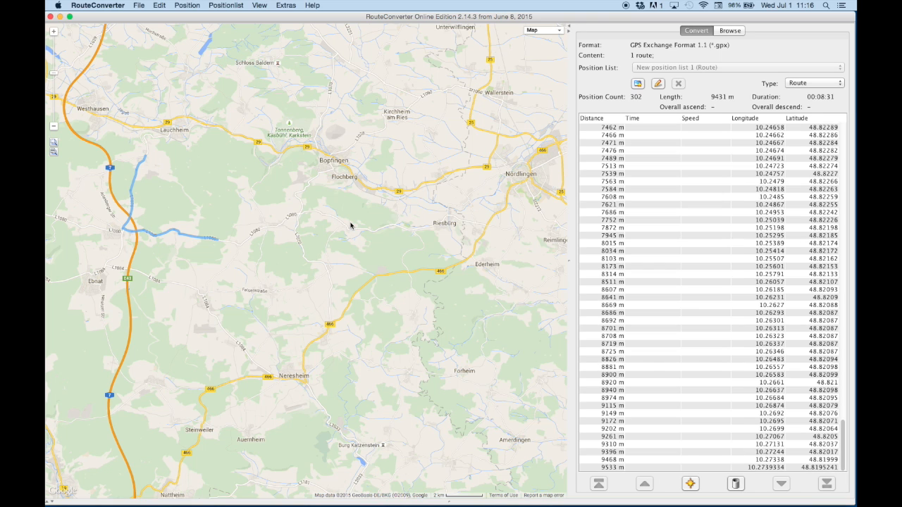
{"action": "mouse_move", "coordinate": [476, 211]}
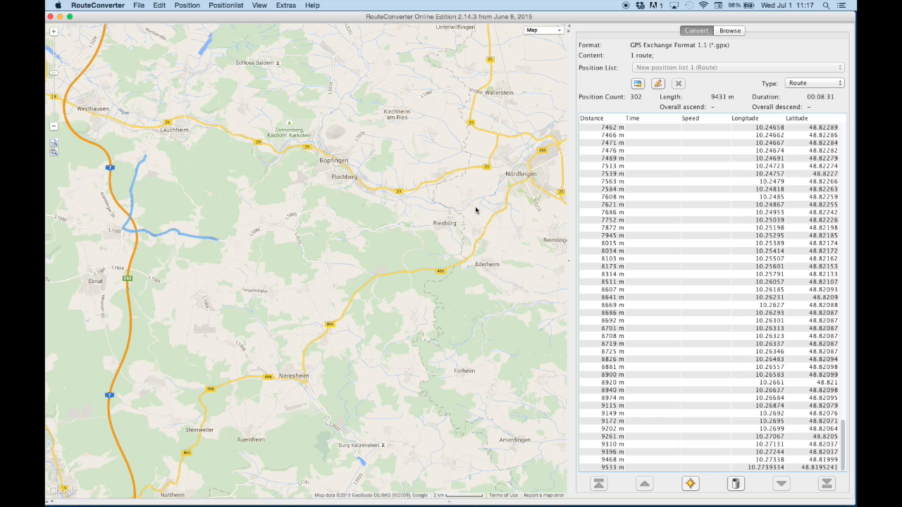
{"action": "mouse_move", "coordinate": [834, 86]}
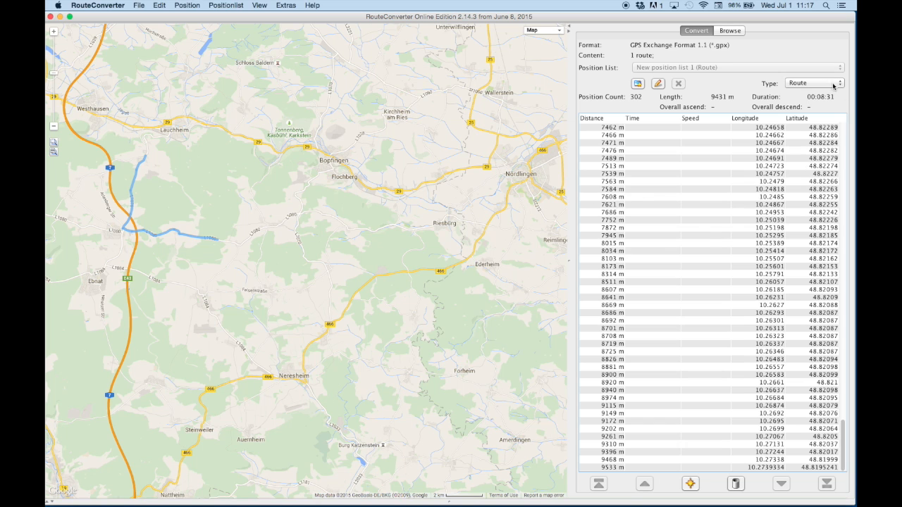
{"action": "left_click", "coordinate": [837, 83]}
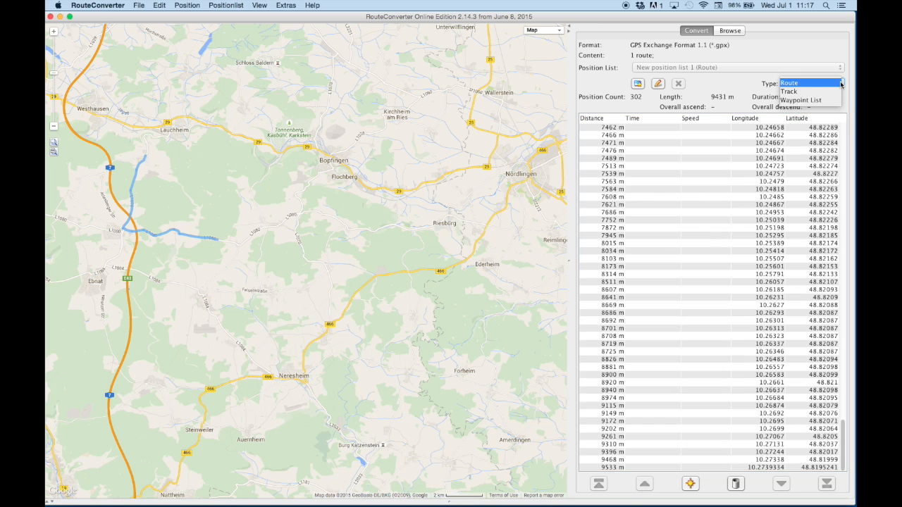
{"action": "left_click", "coordinate": [789, 83]}
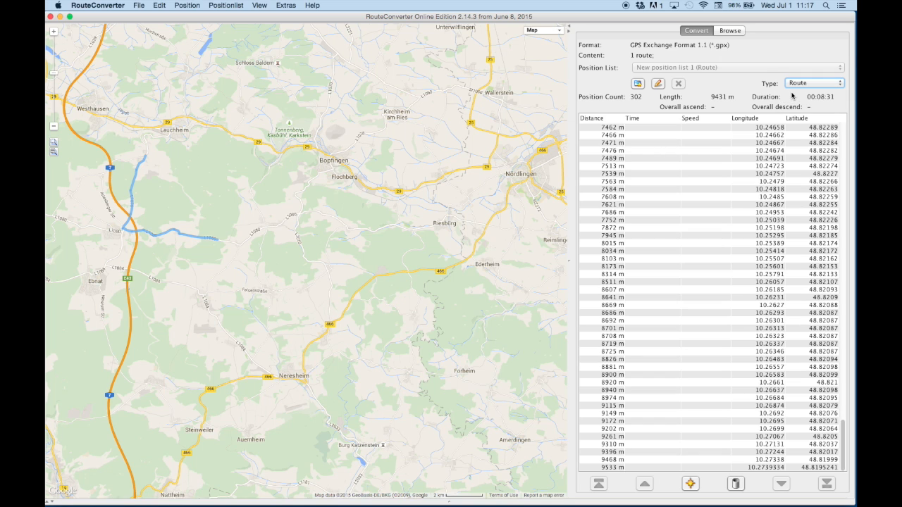
{"action": "left_click", "coordinate": [814, 83]}
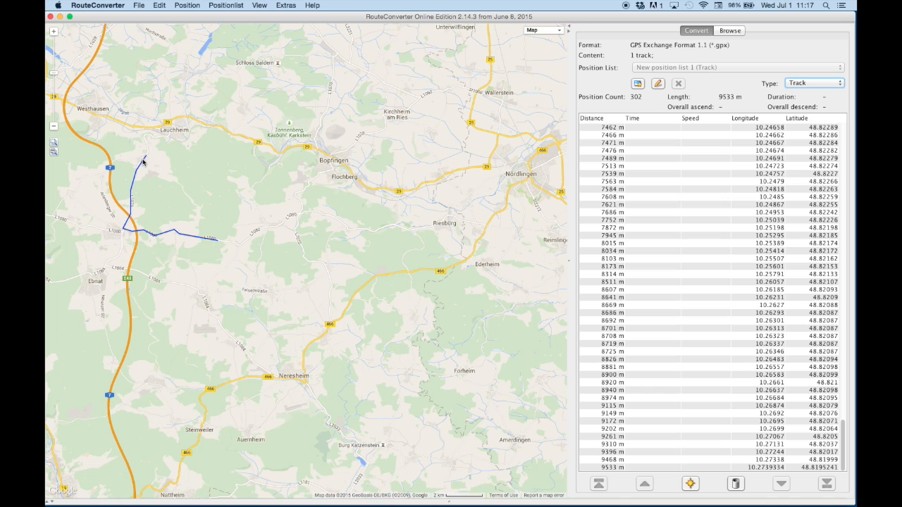
{"action": "mouse_move", "coordinate": [147, 236]}
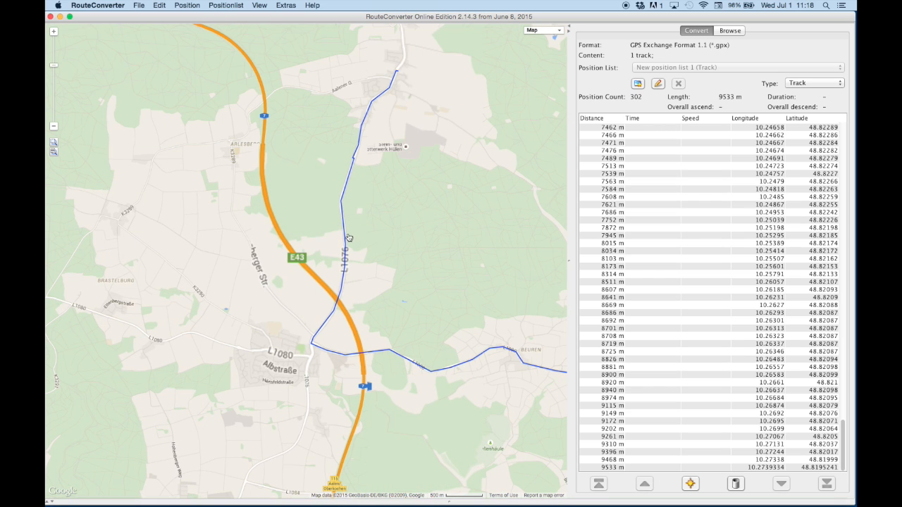
{"action": "mouse_move", "coordinate": [392, 353]}
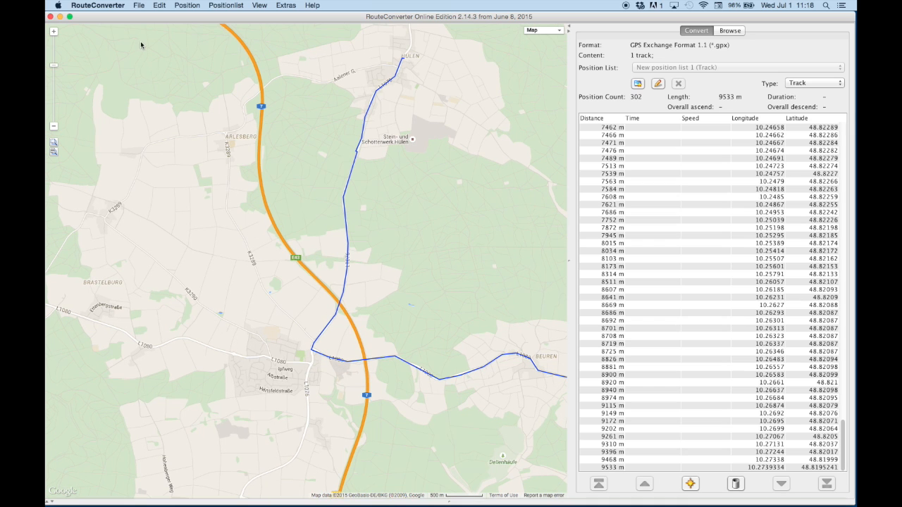
{"action": "mouse_move", "coordinate": [141, 6]}
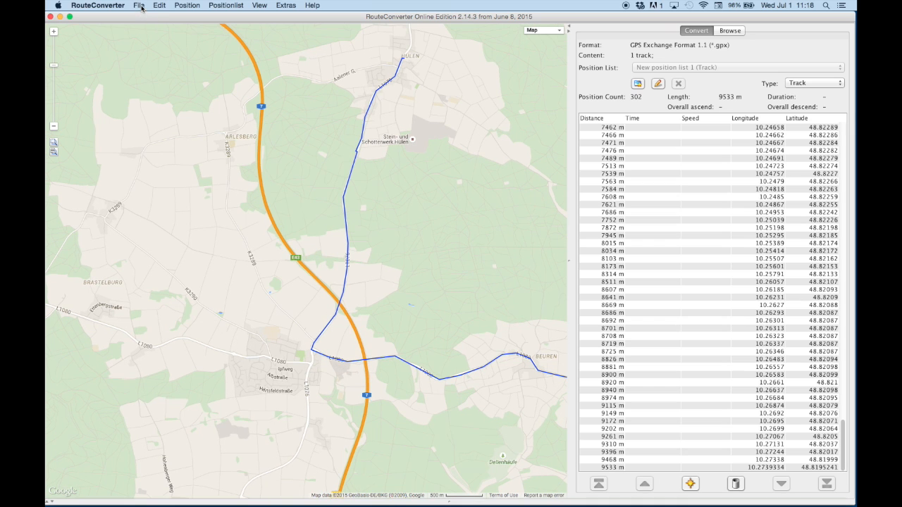
Start Save As in the Desktop folder with the file name 'test'.
{"action": "left_click", "coordinate": [139, 5]}
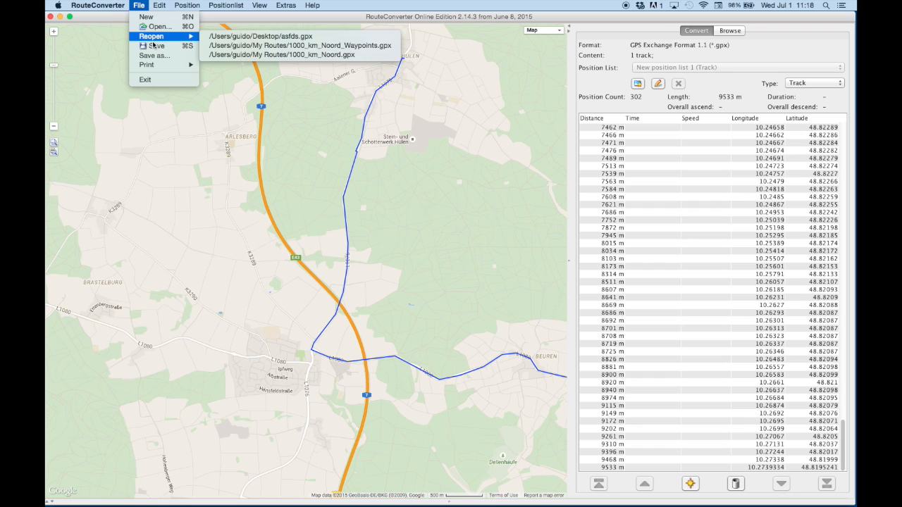
{"action": "mouse_move", "coordinate": [154, 45]}
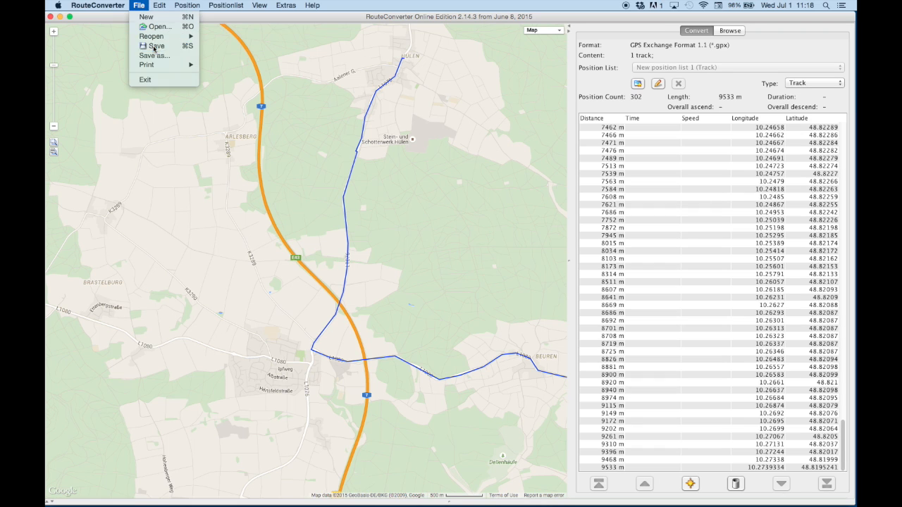
{"action": "left_click", "coordinate": [154, 45]}
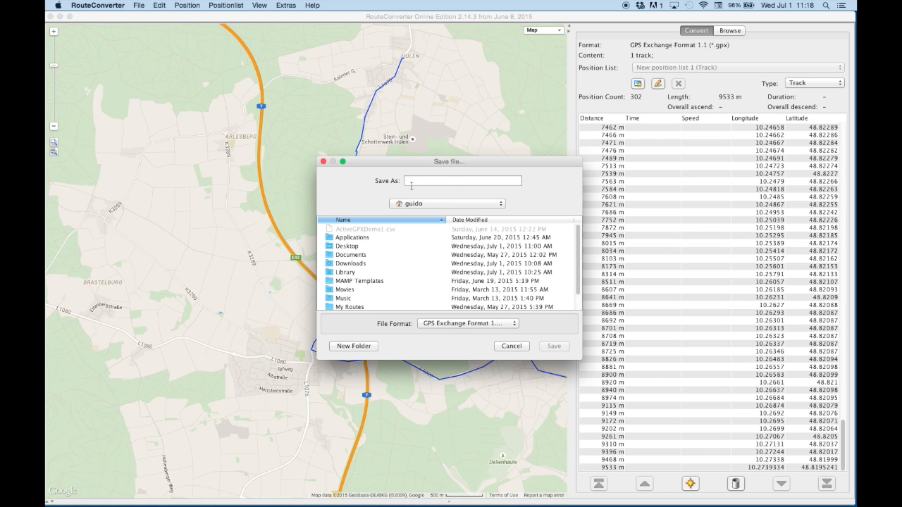
{"action": "left_click", "coordinate": [345, 246]}
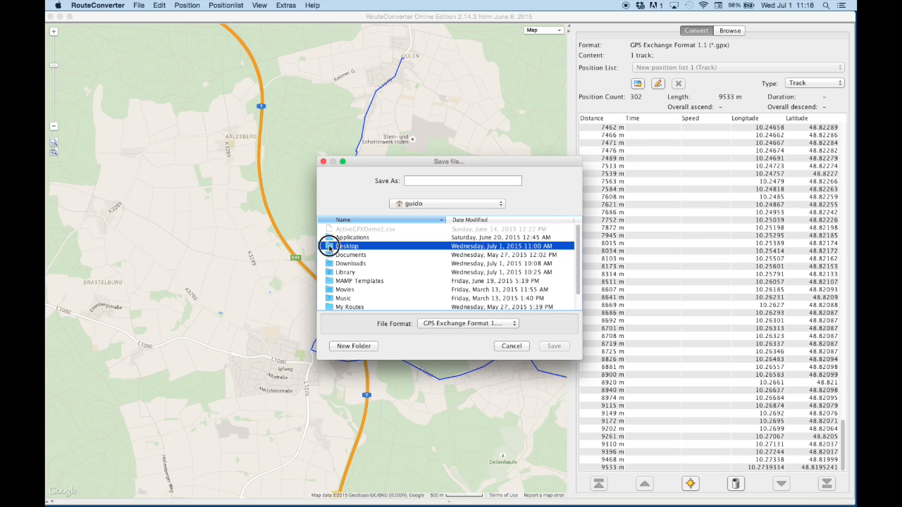
{"action": "double_click", "coordinate": [347, 245]}
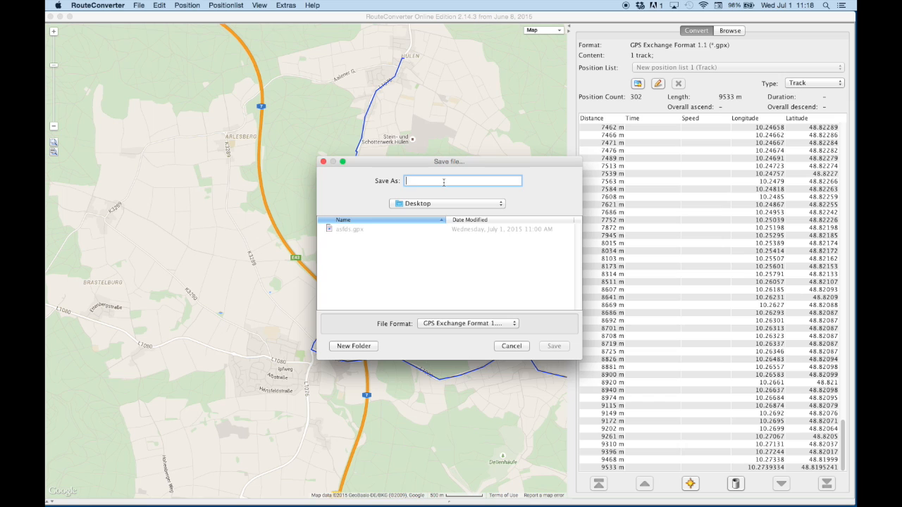
{"action": "type", "text": "test"}
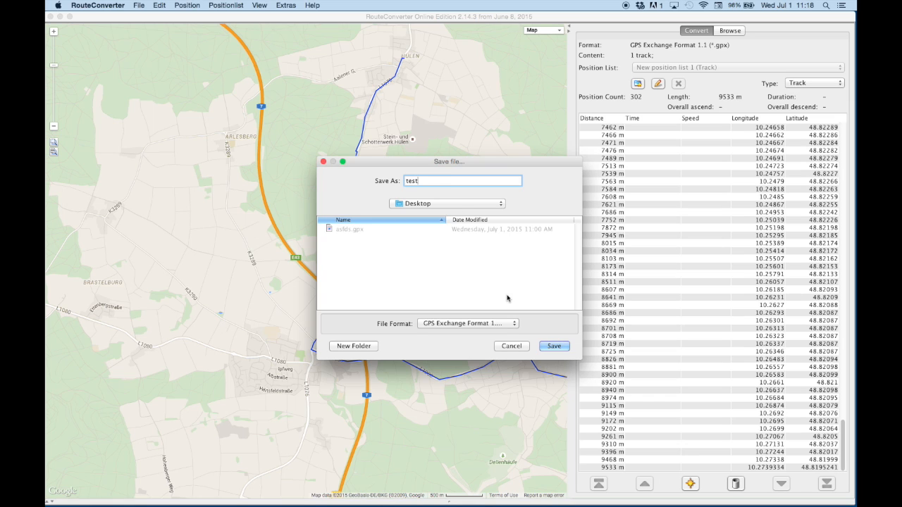
Keep GPS Exchange Format 1.1 (*.gpx) and save test.gpx to the Desktop.
{"action": "left_click", "coordinate": [468, 323]}
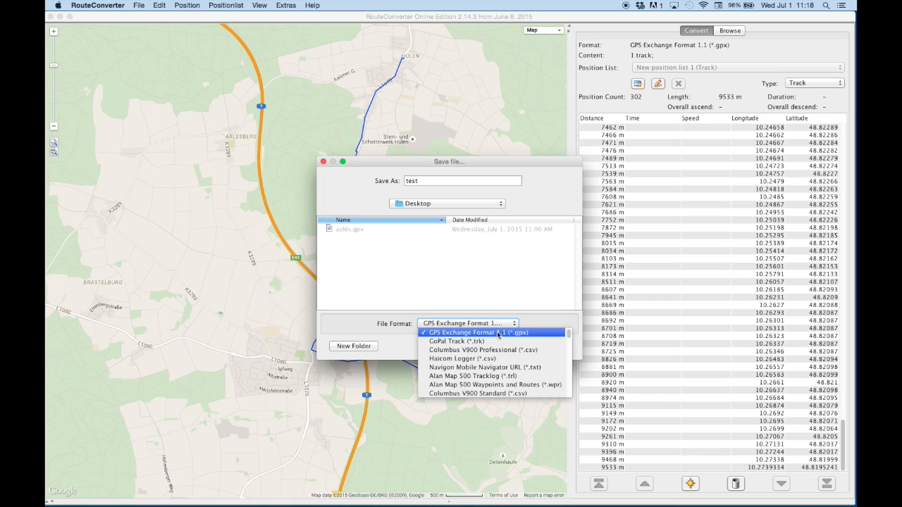
{"action": "mouse_move", "coordinate": [473, 373]}
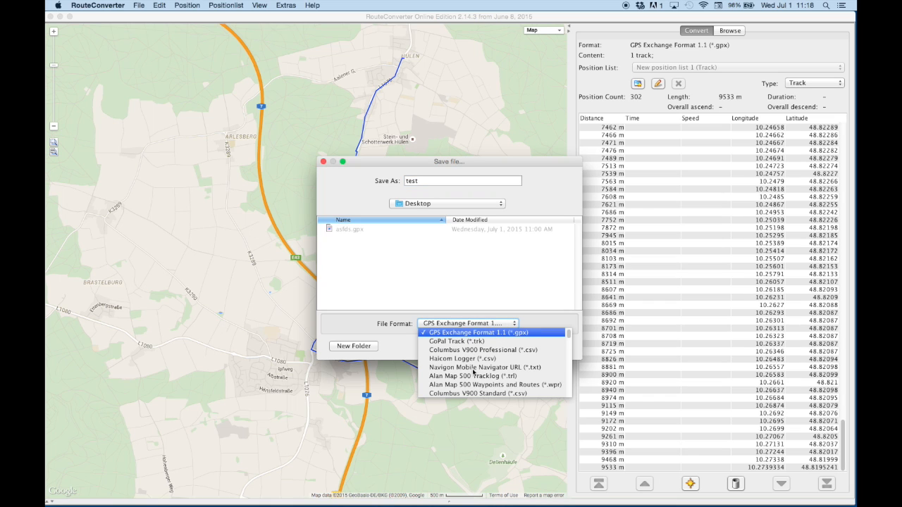
{"action": "scroll", "scroll_direction": "down", "scroll_amount": 3}
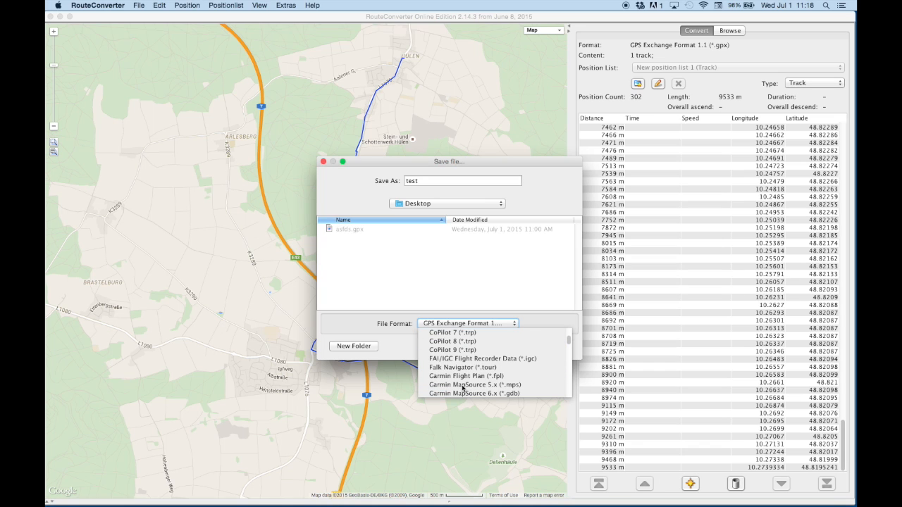
{"action": "scroll", "scroll_direction": "down", "scroll_amount": 3}
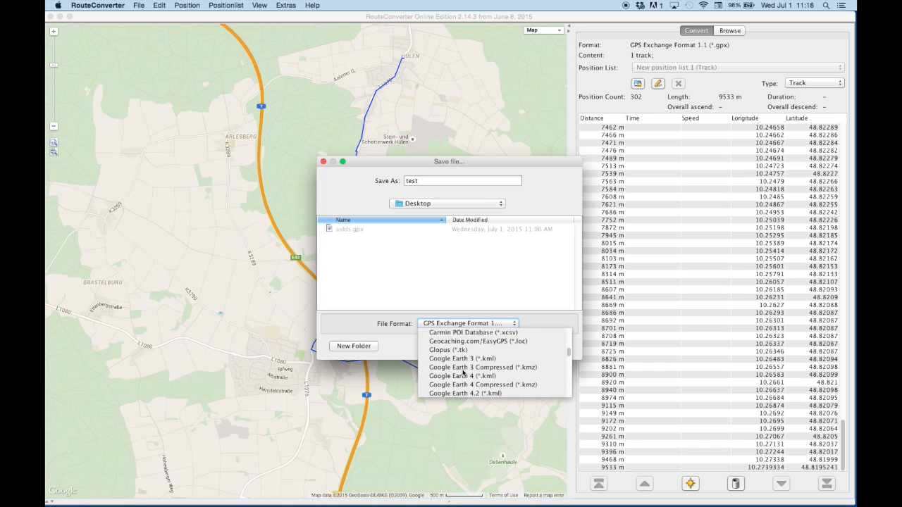
{"action": "scroll", "scroll_direction": "down", "scroll_amount": 3}
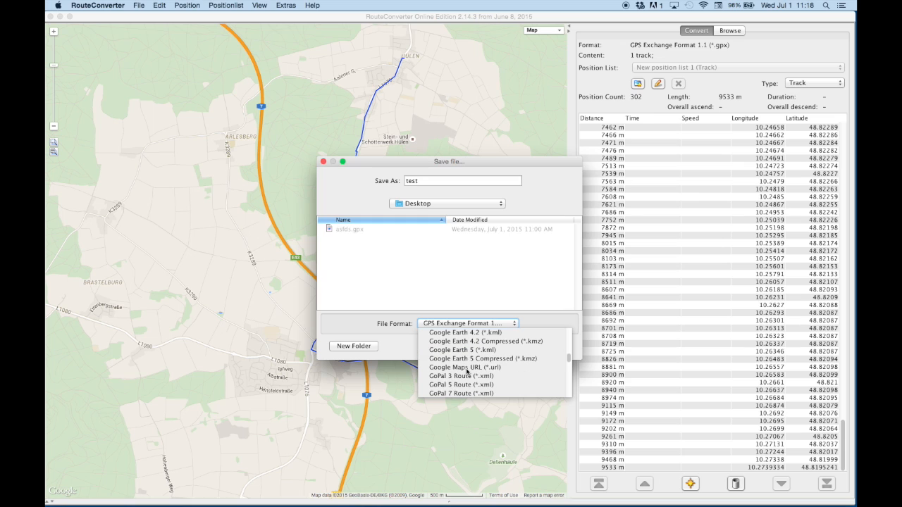
{"action": "scroll", "scroll_direction": "up", "scroll_amount": 3}
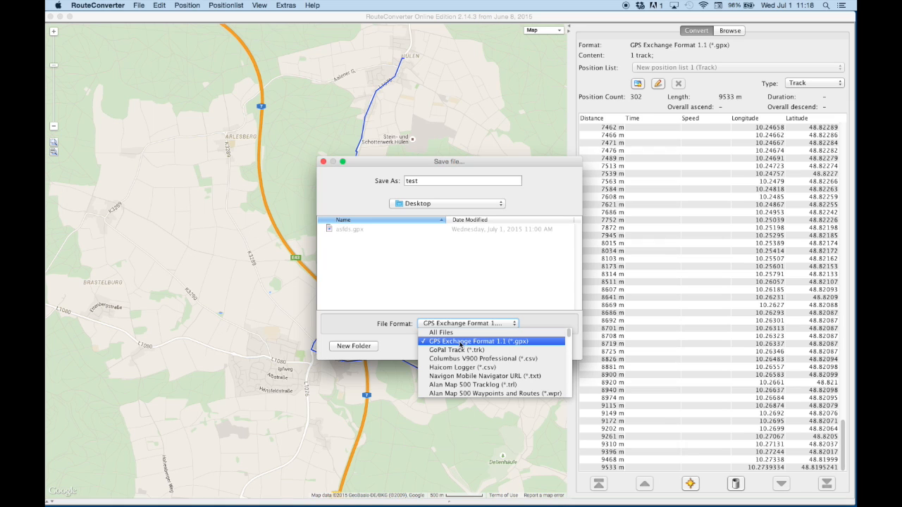
{"action": "left_click", "coordinate": [479, 341]}
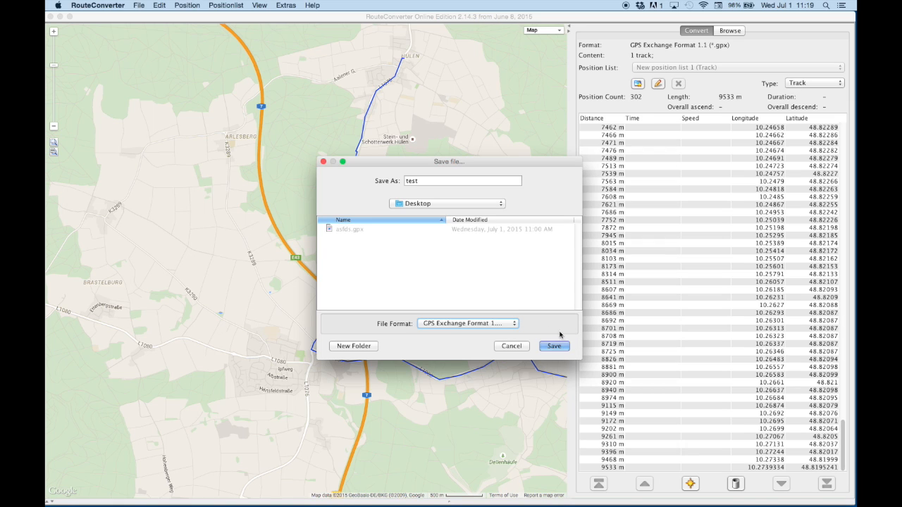
{"action": "left_click", "coordinate": [554, 346]}
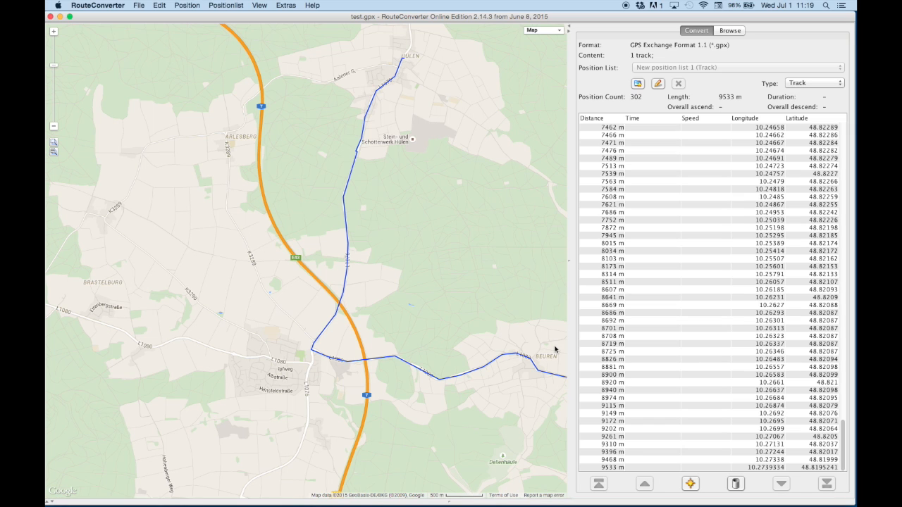
{"action": "mouse_move", "coordinate": [482, 203]}
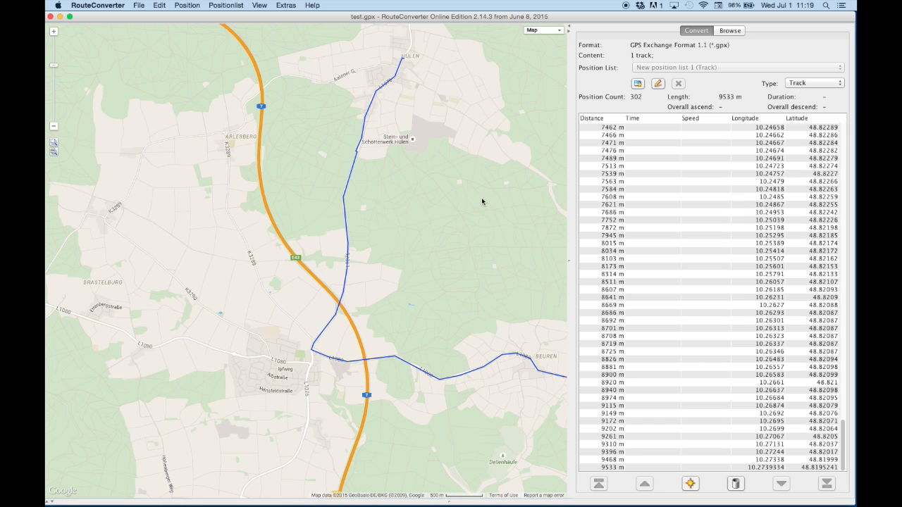